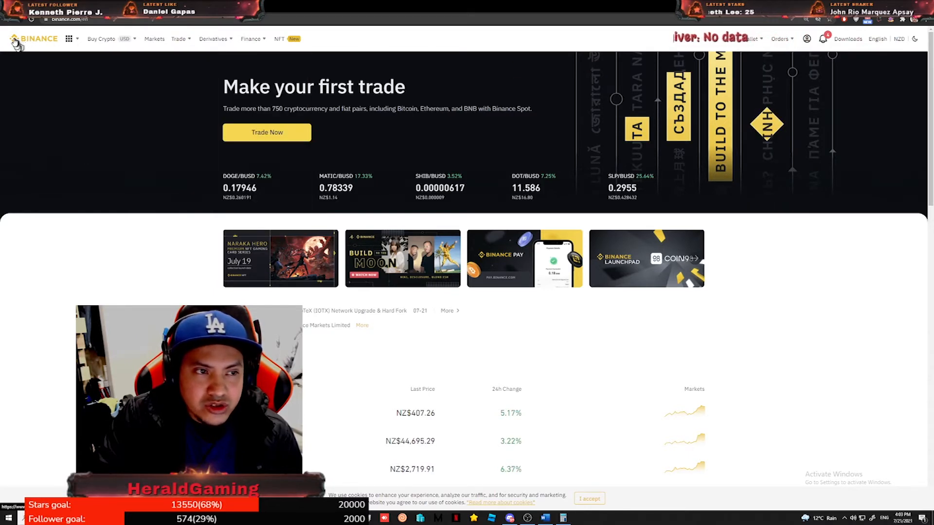
Go to Binance's Credit/Debit Card purchase page and search BNB as the coin to receive.
left_click(101, 38)
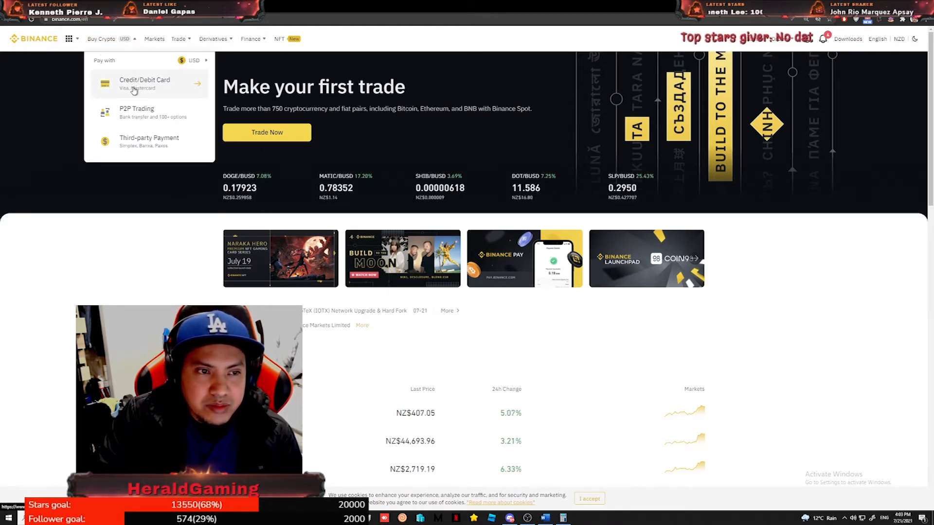
mouse_move(136, 111)
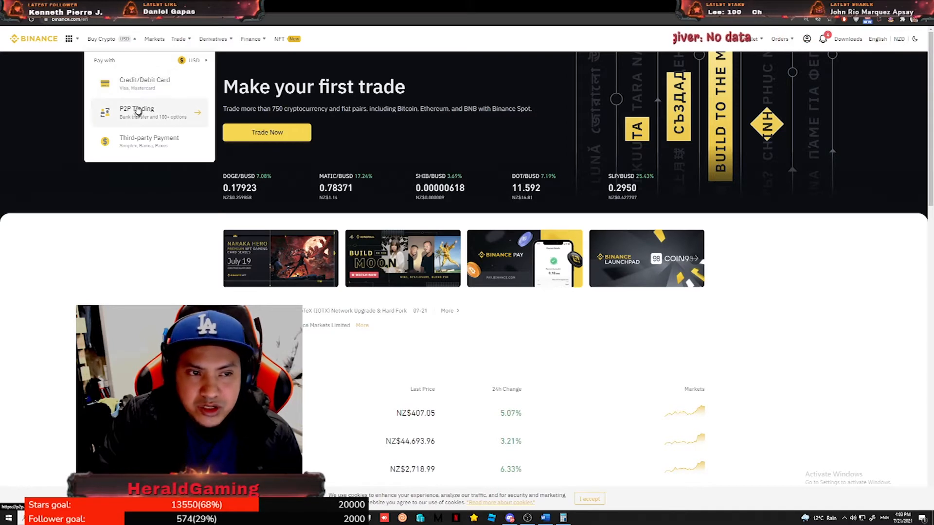
left_click(145, 84)
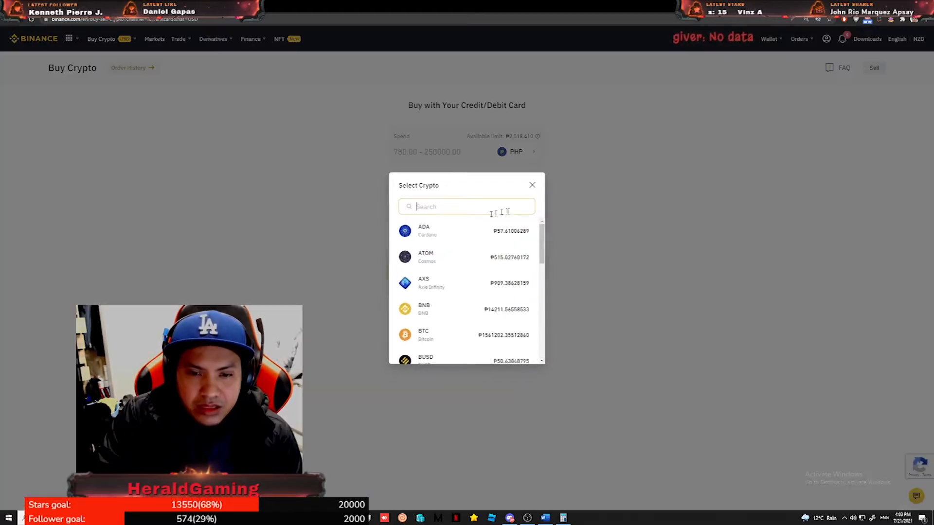
type("BNB")
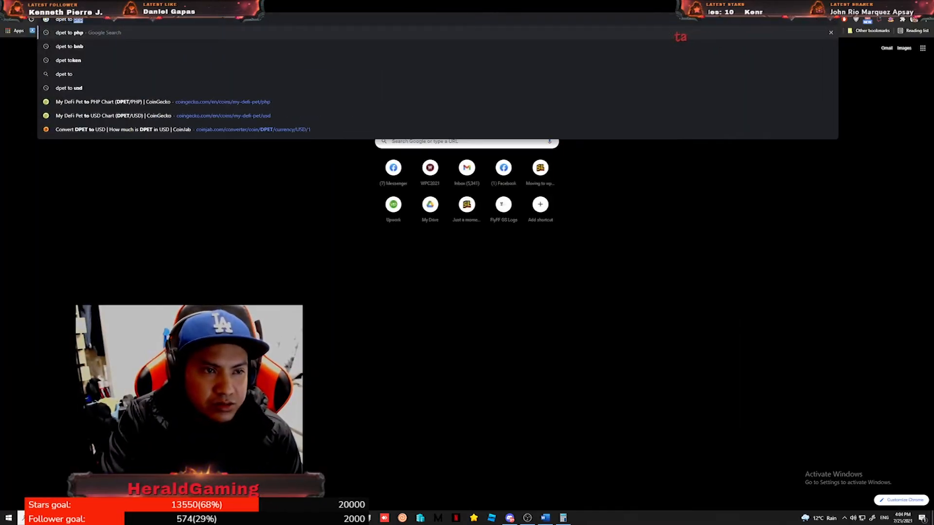
On CoinGecko's My DeFi Pet BNB page, convert 0.5 BNB to about 22.4 DPET.
left_click(69, 46)
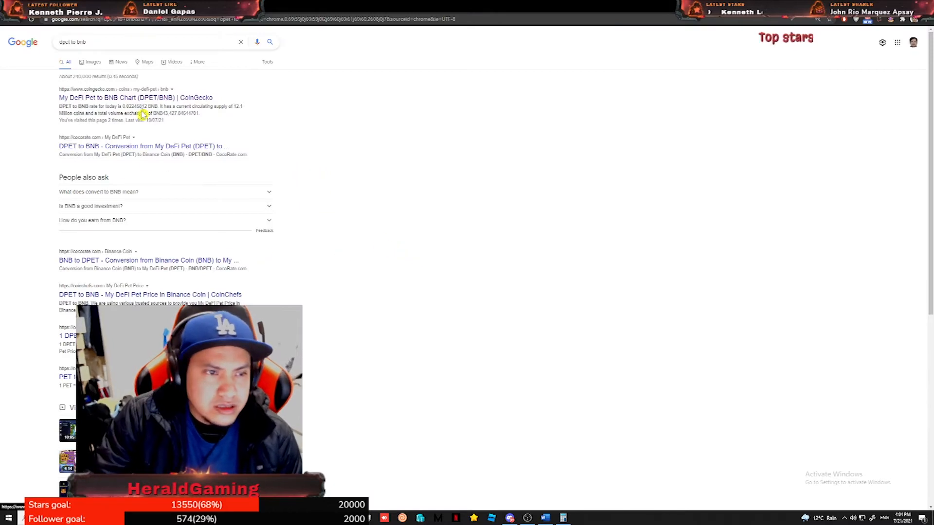
left_click(134, 97)
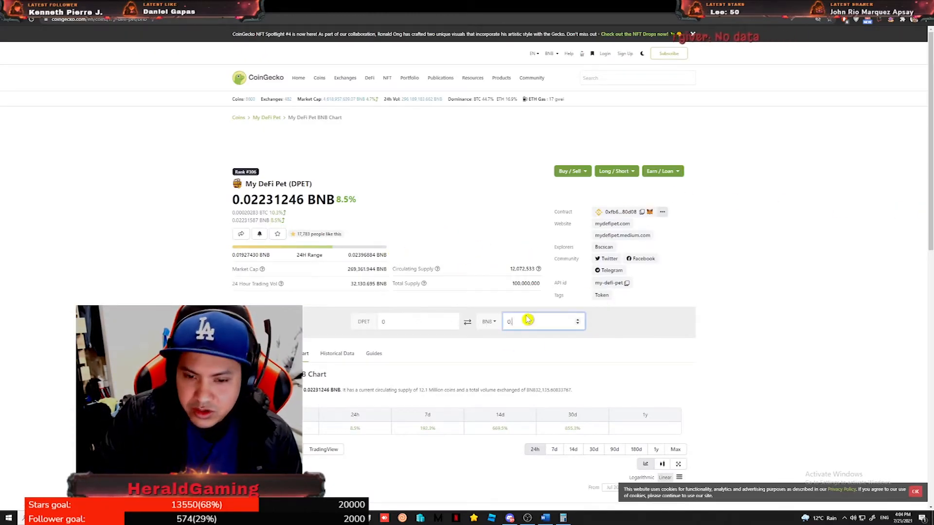
type("0.5")
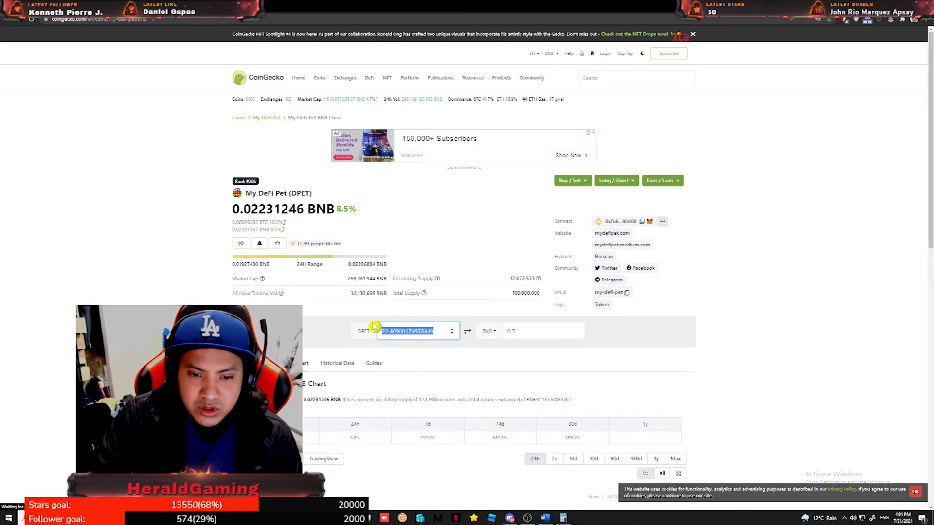
left_click(416, 331)
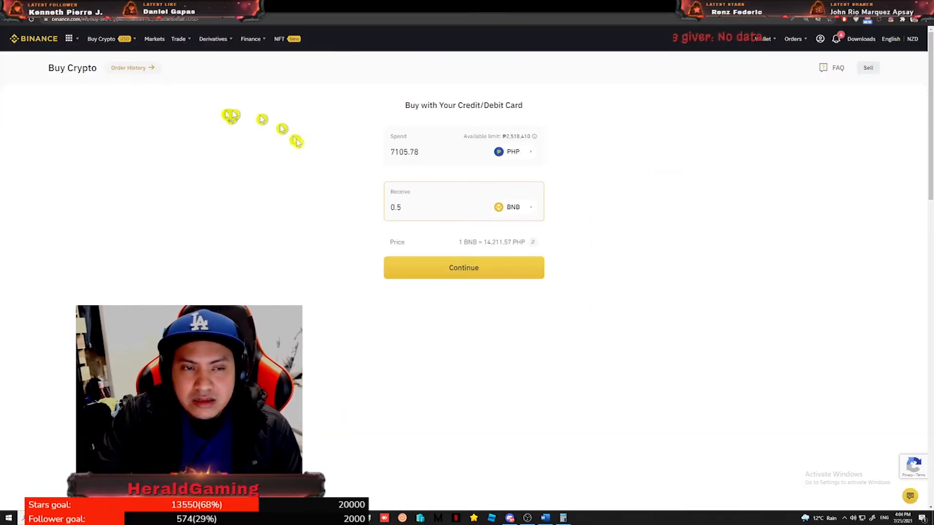
View the 7,105.78 PHP card summary for 0.5 BNB, then switch to Binance P2P Trading.
left_click(463, 268)
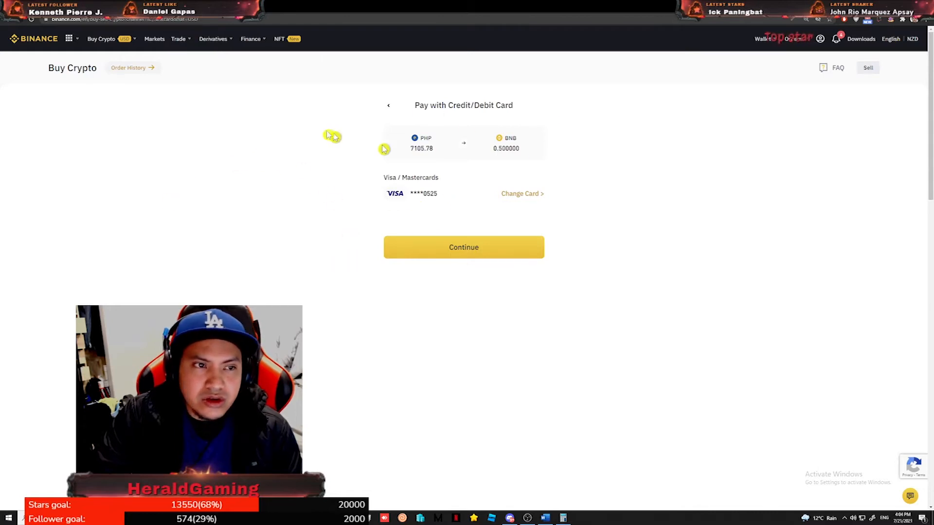
left_click(101, 39)
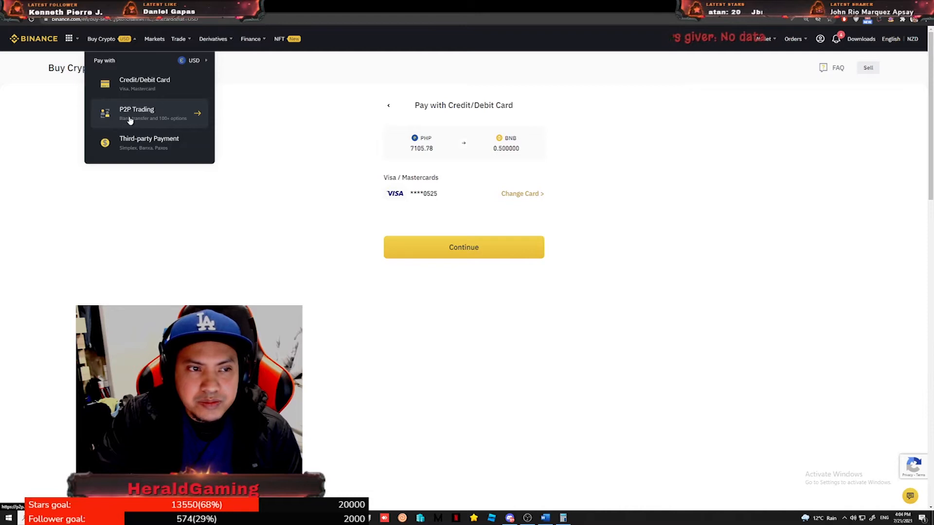
left_click(136, 113)
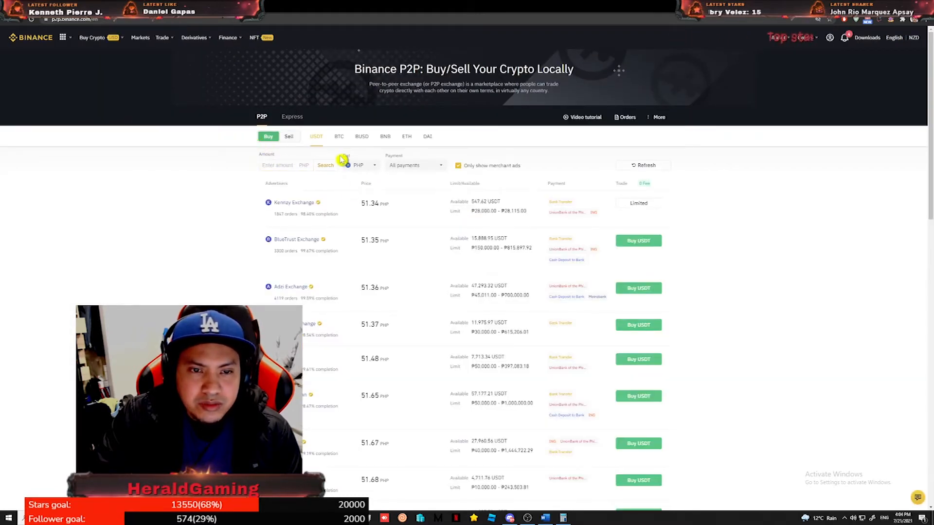
Show P2P BNB offers in PHP with All payments kept in the Payment filter.
left_click(385, 136)
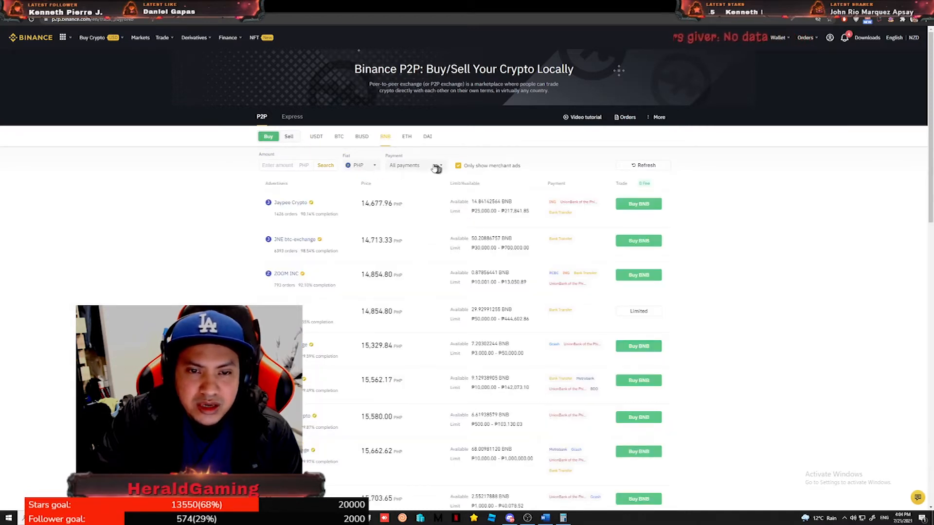
left_click(415, 166)
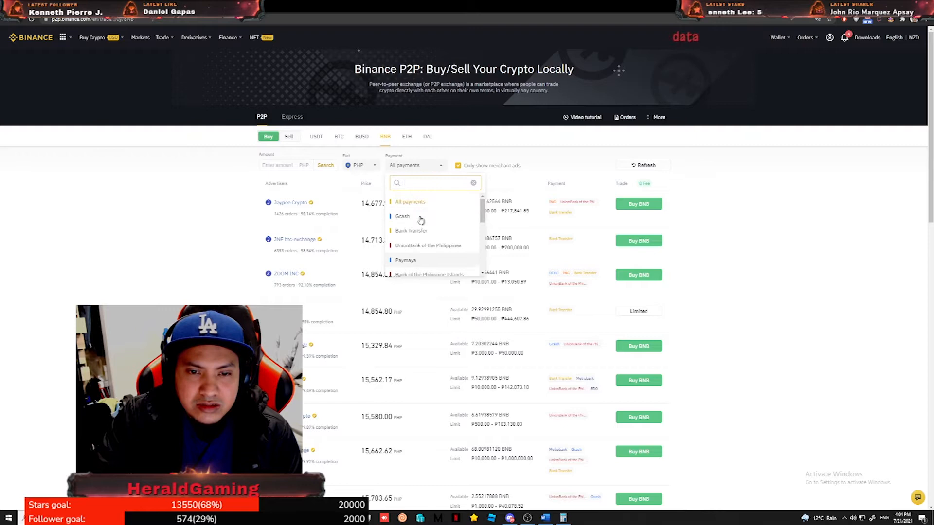
left_click(402, 216)
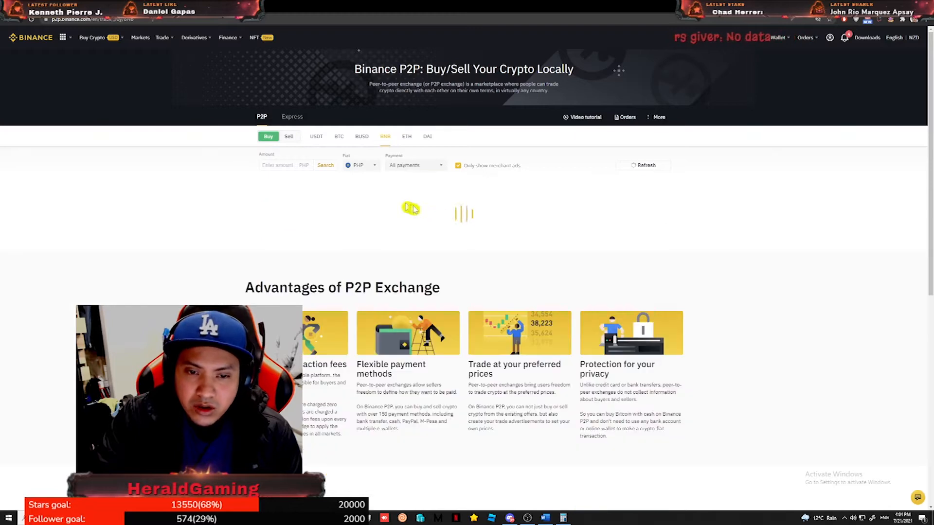
left_click(324, 165)
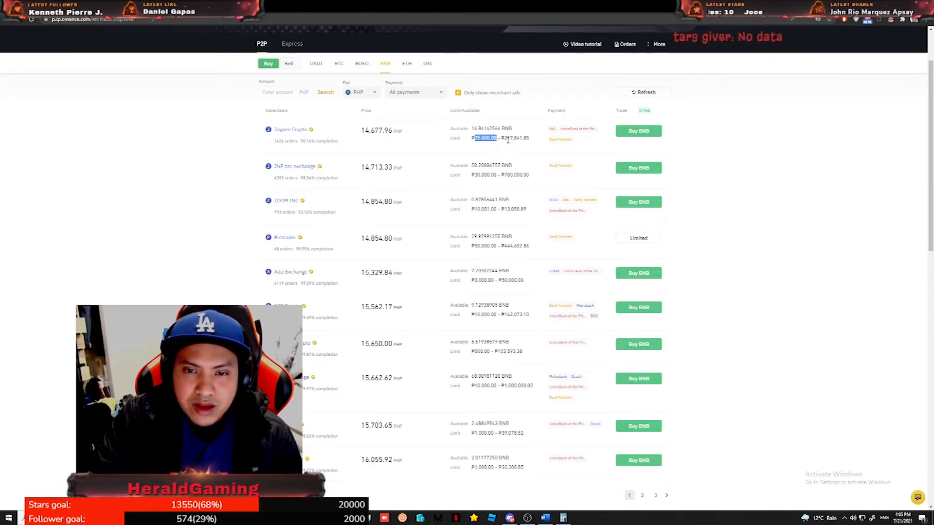
mouse_move(463, 148)
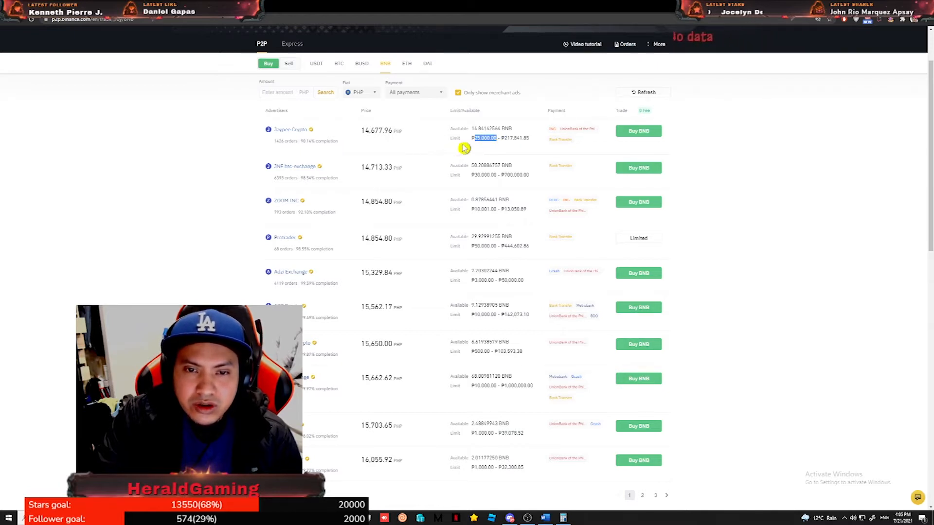
scroll("down", 3)
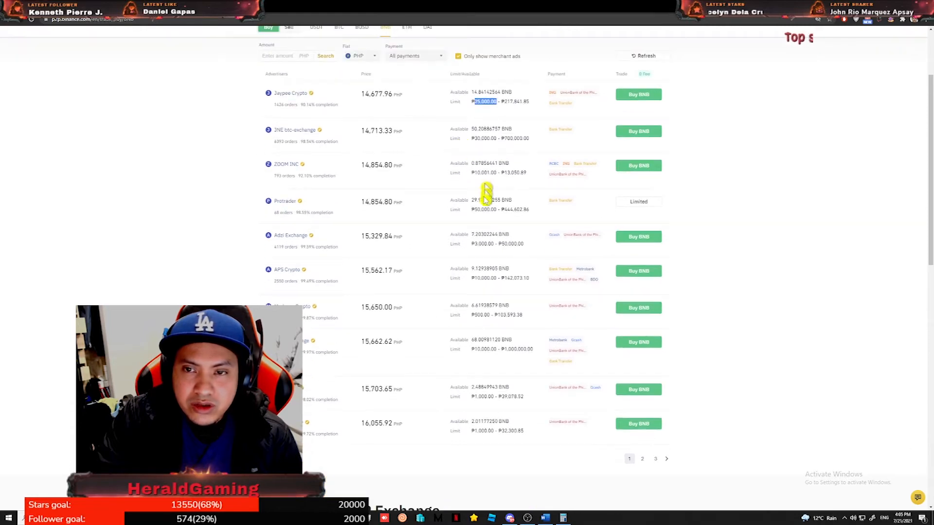
scroll("down", 3)
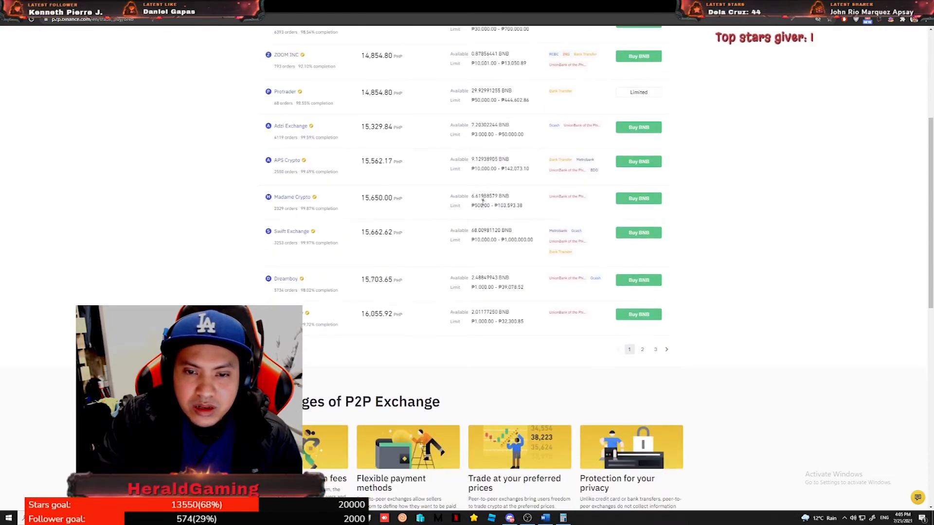
left_click_drag(470, 206, 524, 206)
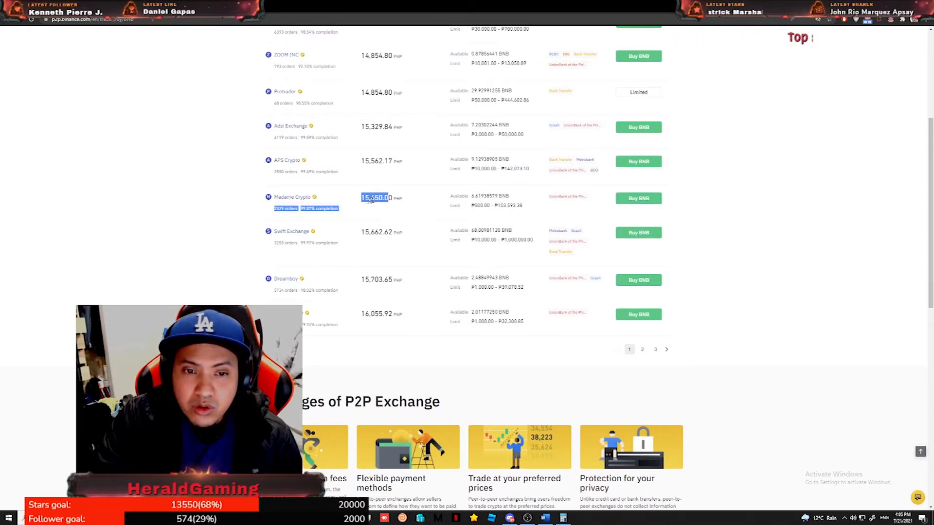
scroll("down", 3)
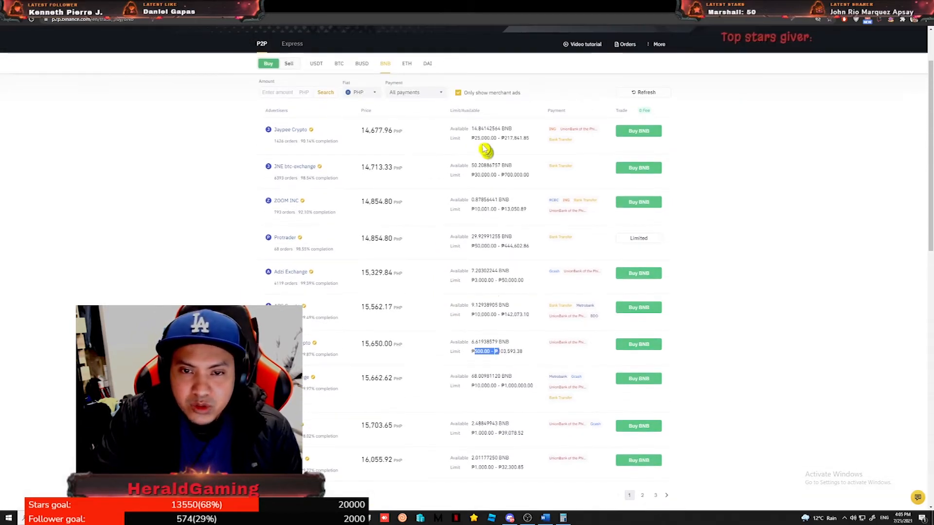
scroll("down", 3)
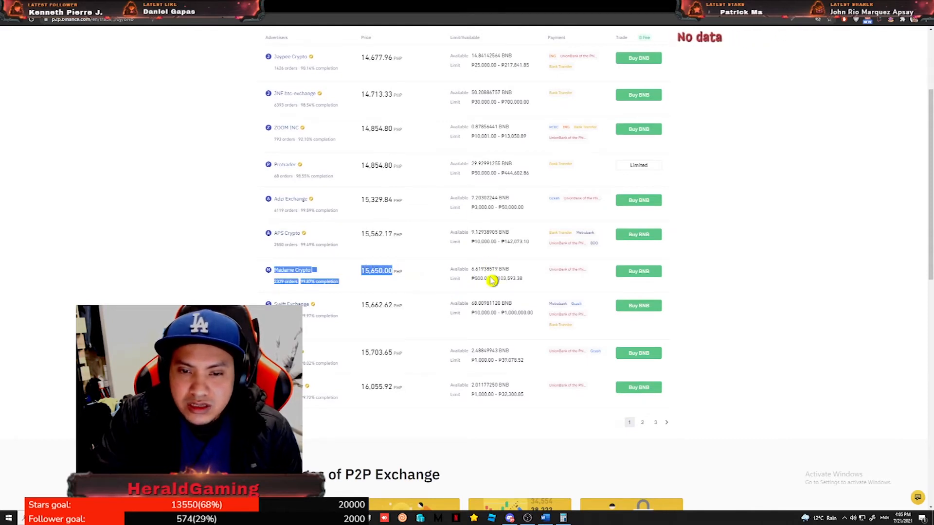
scroll("up", 3)
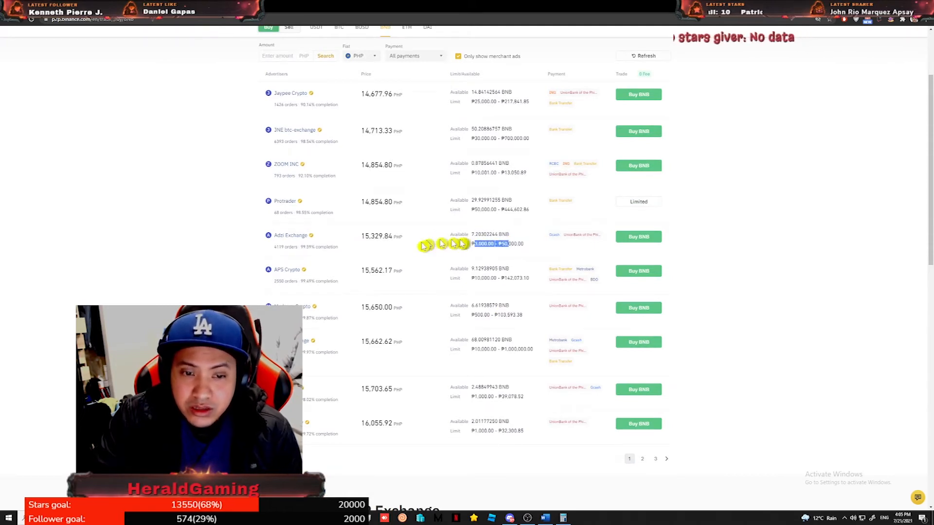
left_click(638, 237)
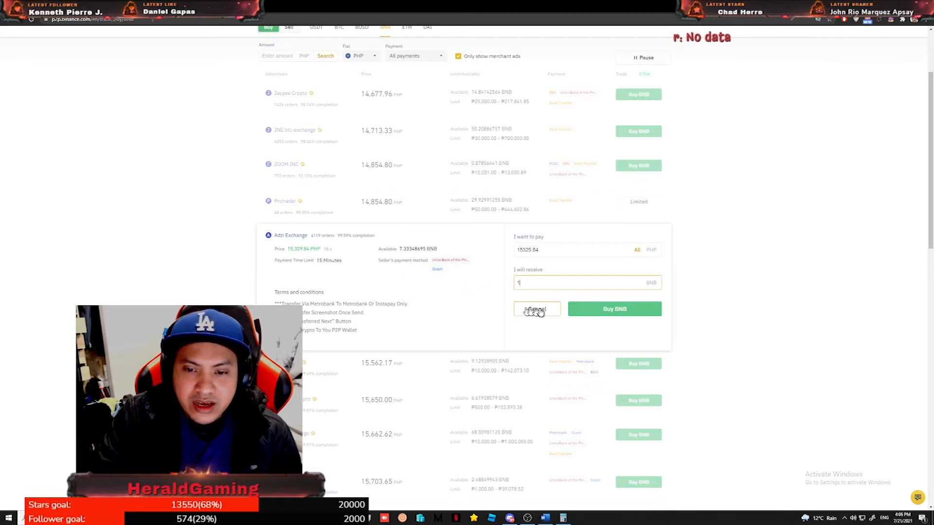
Cancel the Addi Exchange Buy BNB order form.
left_click(535, 308)
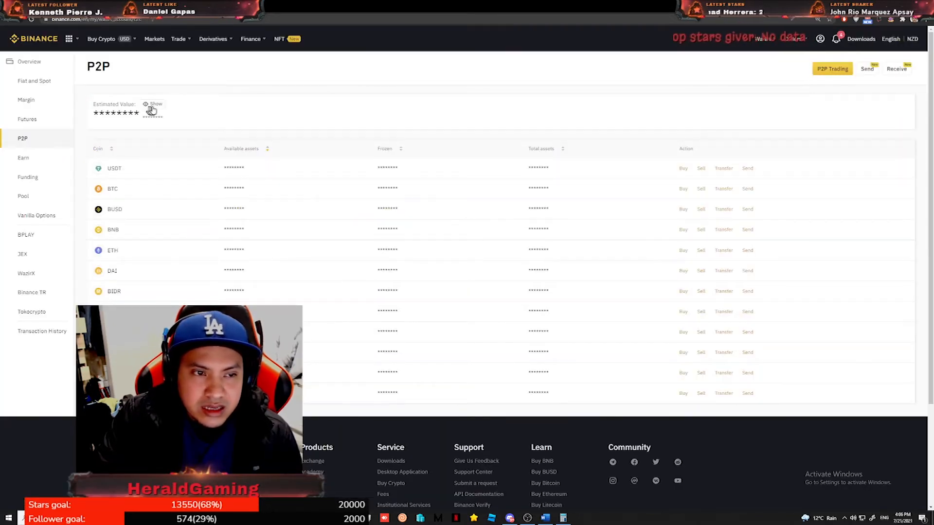
Reveal P2P balances, start and close a BNB transfer, then go to the Fiat and Spot wallet.
left_click(153, 104)
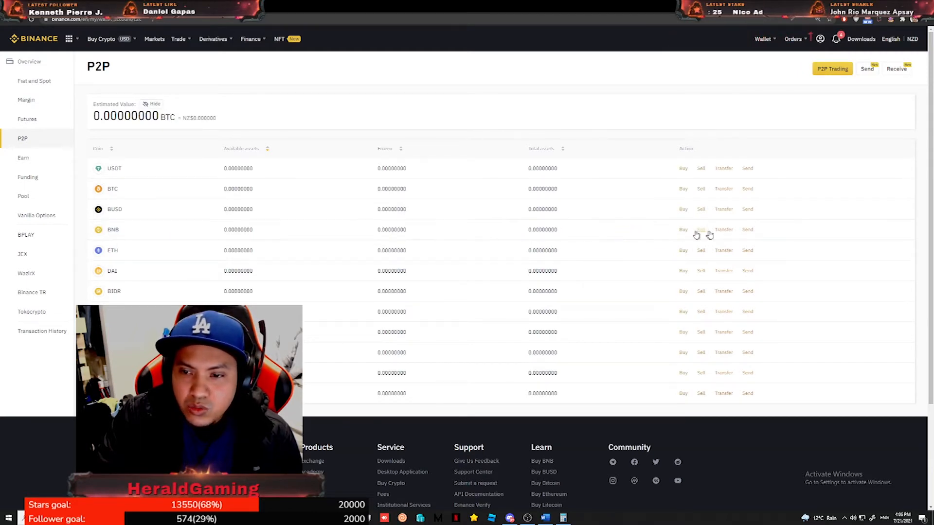
left_click(722, 229)
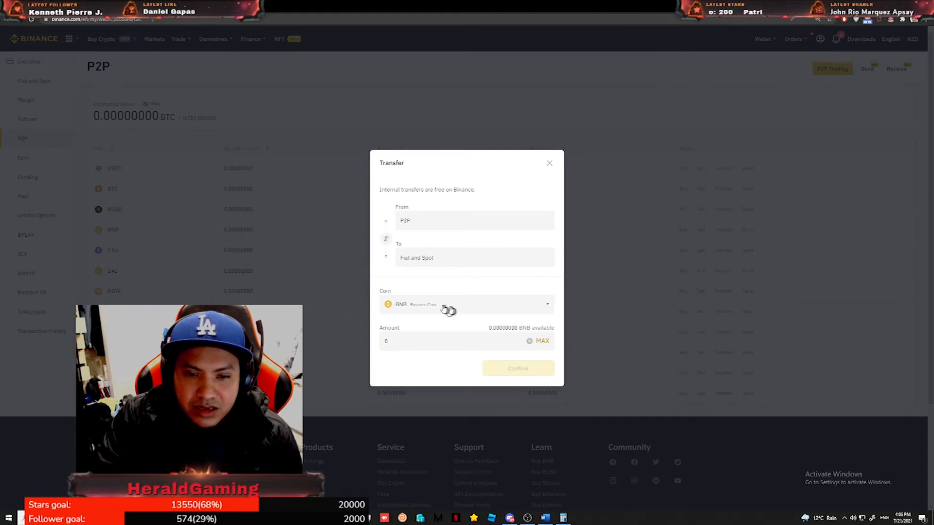
left_click(444, 341)
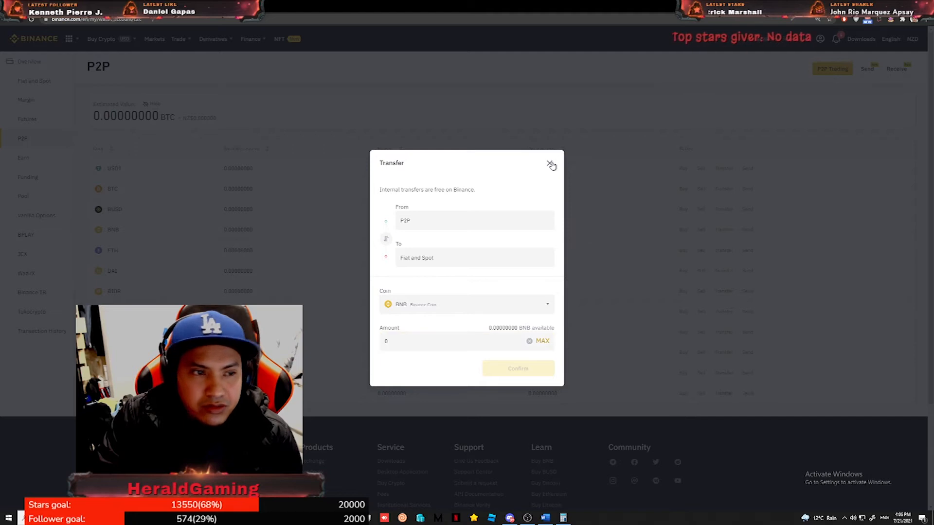
left_click(550, 164)
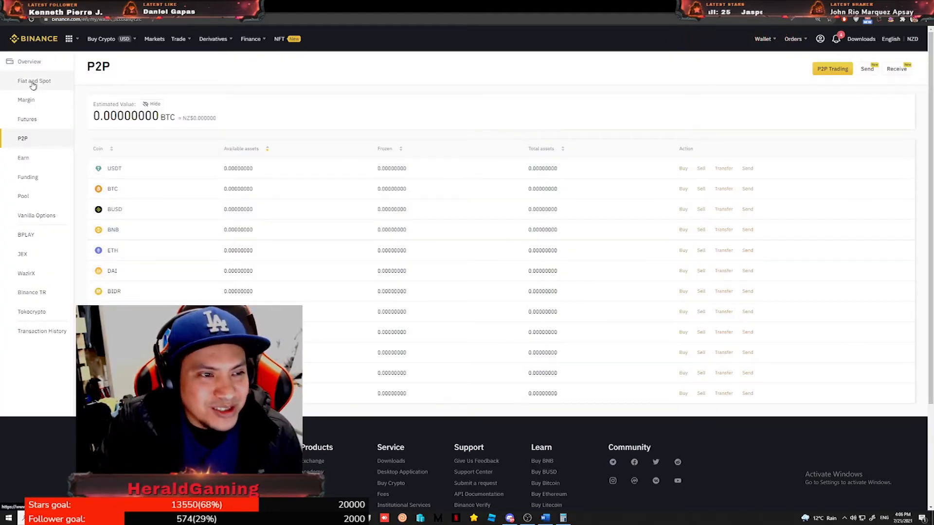
left_click(34, 81)
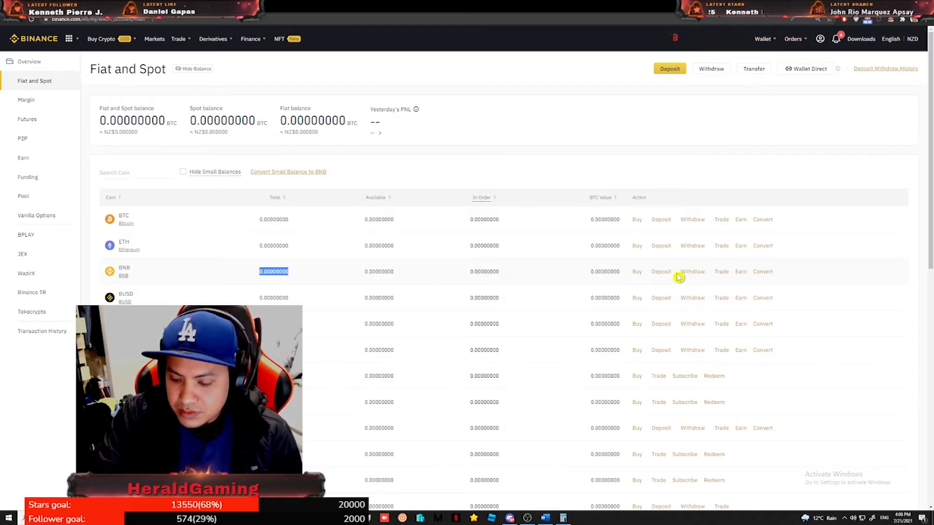
mouse_move(691, 275)
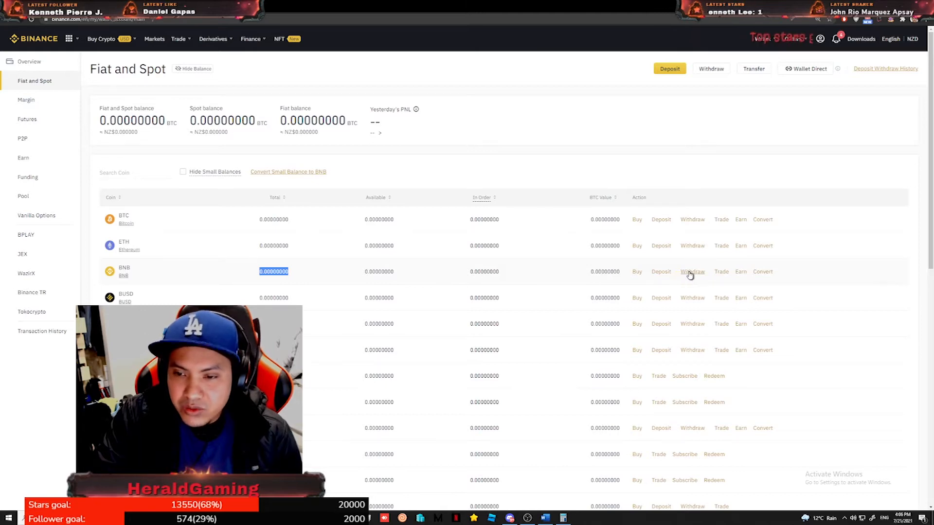
Start a BNB withdrawal, focus the Address field, and open a new browser tab.
left_click(691, 271)
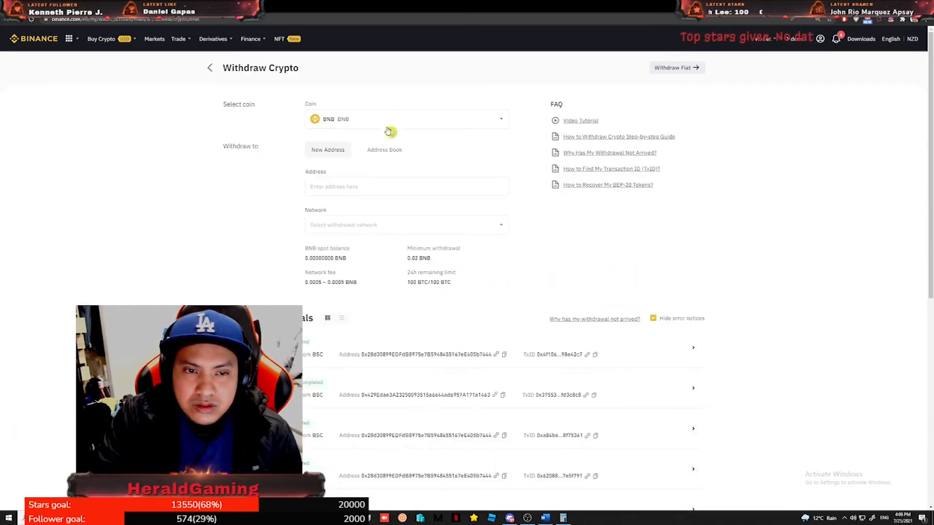
left_click(407, 187)
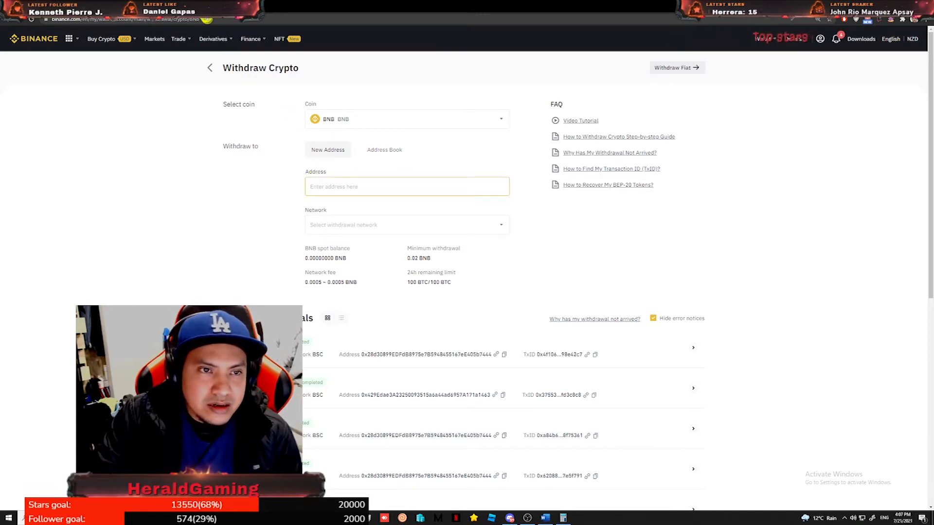
left_click(273, 7)
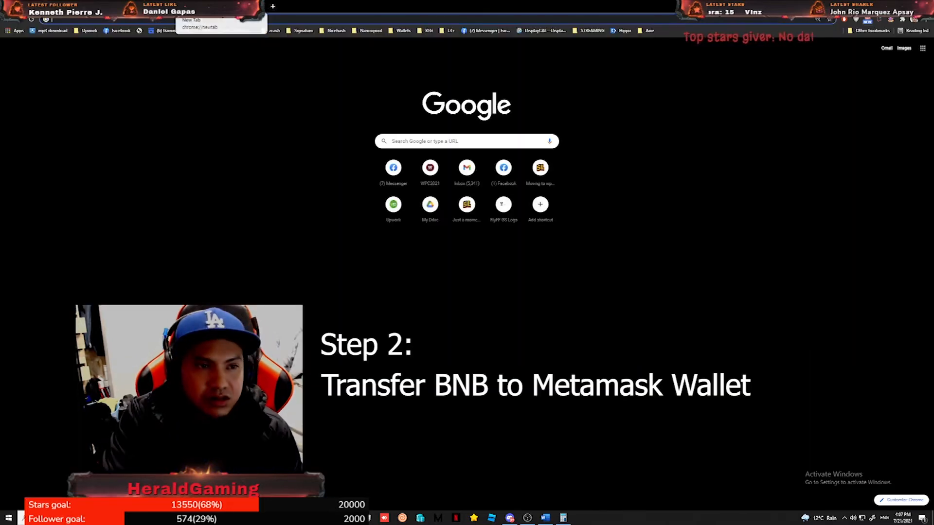
Search metamask, reach its Chrome Web Store page and open the installed MetaMask extension.
type("metamask.io")
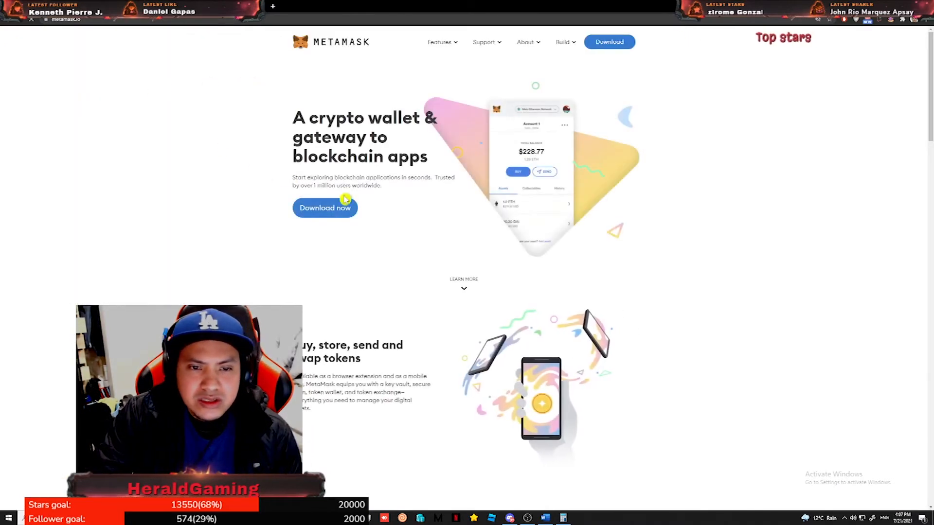
left_click(325, 208)
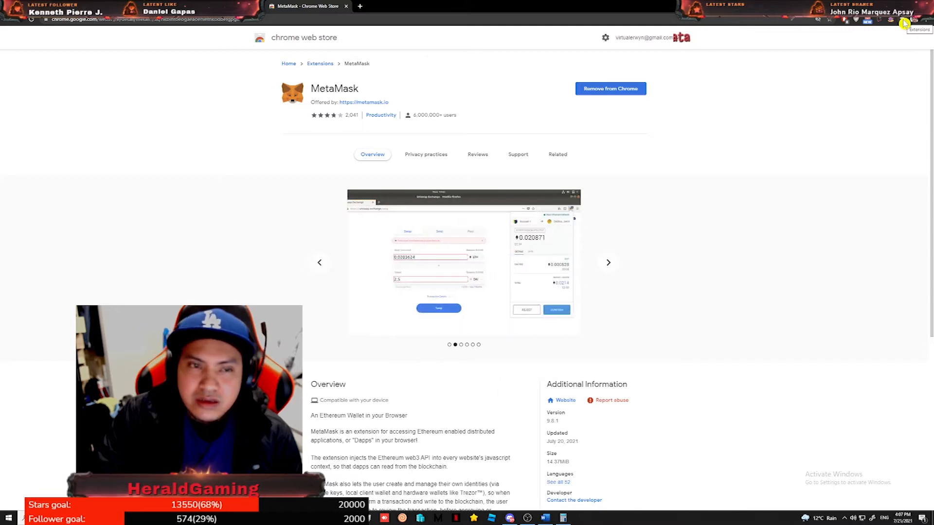
left_click(903, 22)
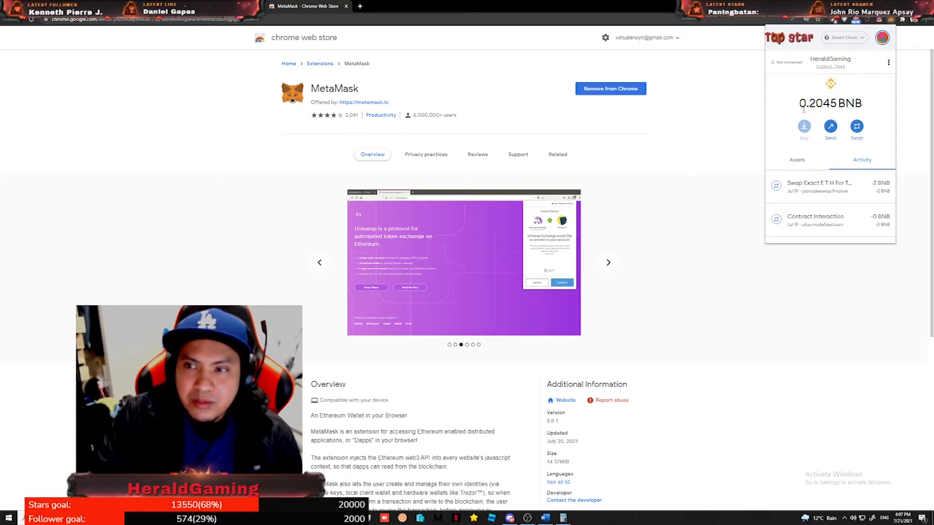
left_click(608, 263)
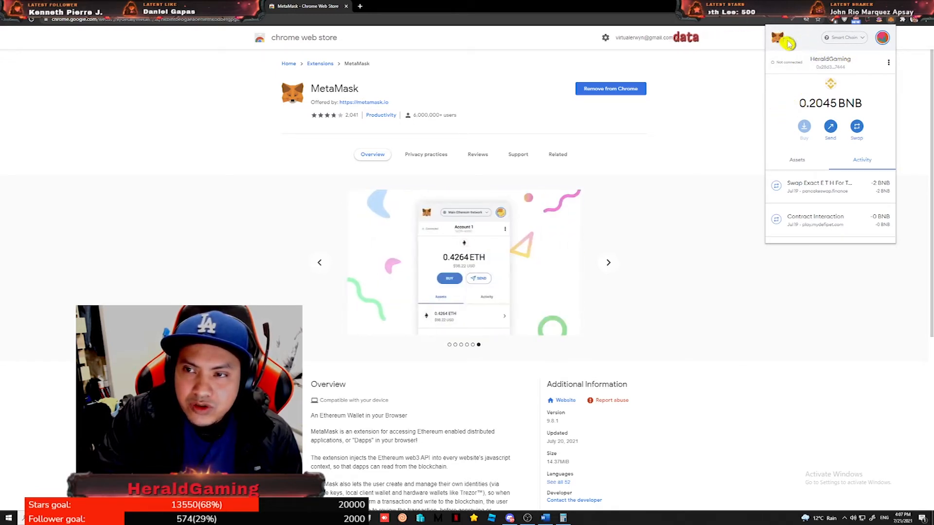
Switch the MetaMask wallet from Smart Chain to Ethereum Mainnet.
left_click(843, 37)
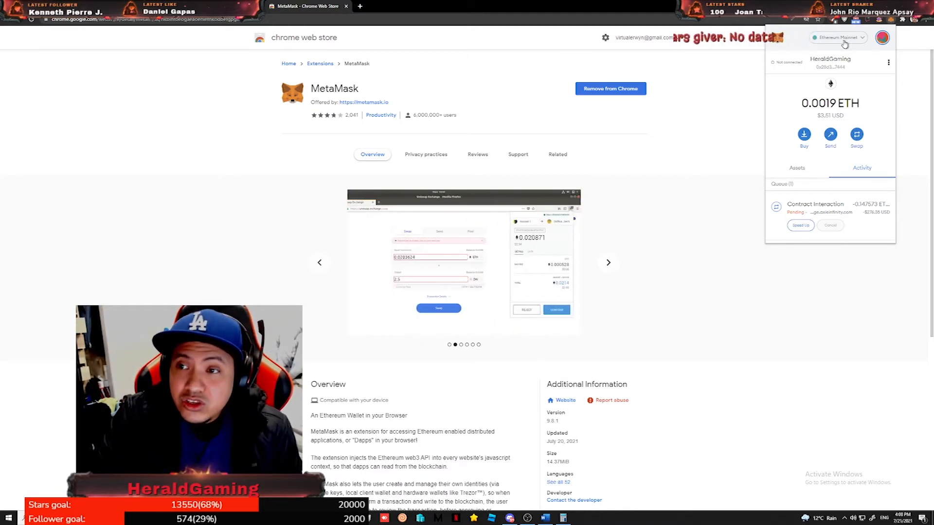
left_click(837, 37)
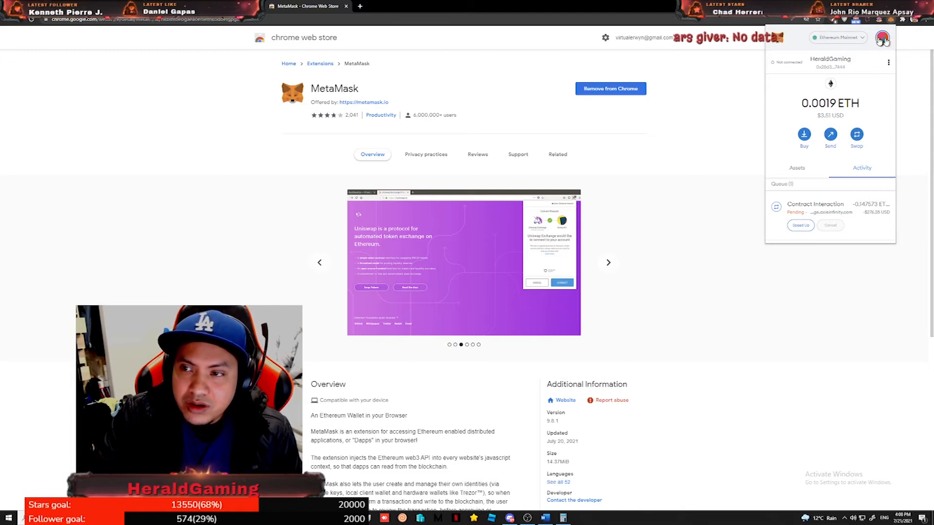
Go to MetaMask Settings > Networks and scroll the configured network list.
left_click(884, 37)
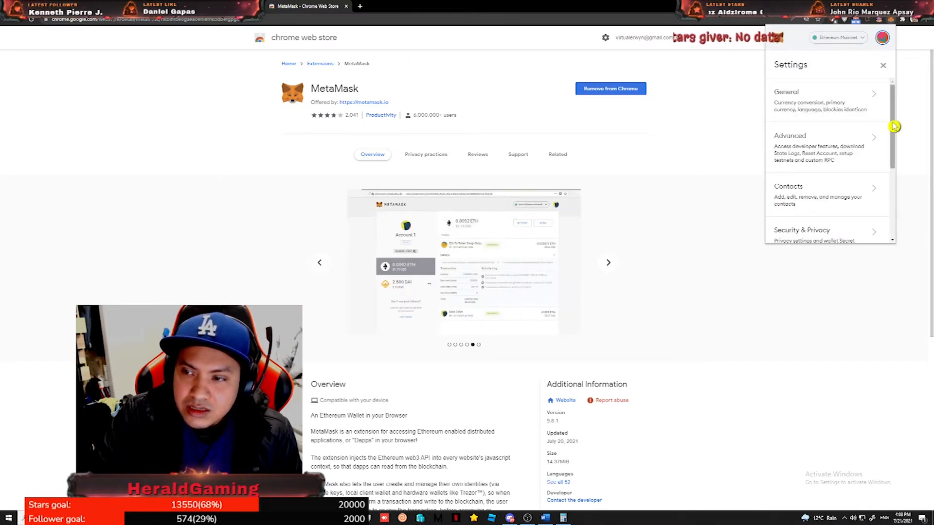
scroll("down", 3)
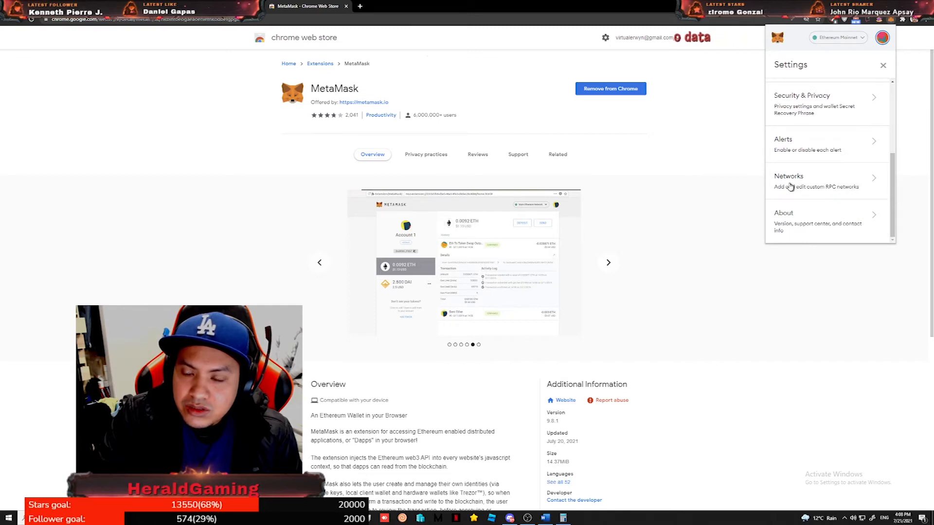
left_click(788, 176)
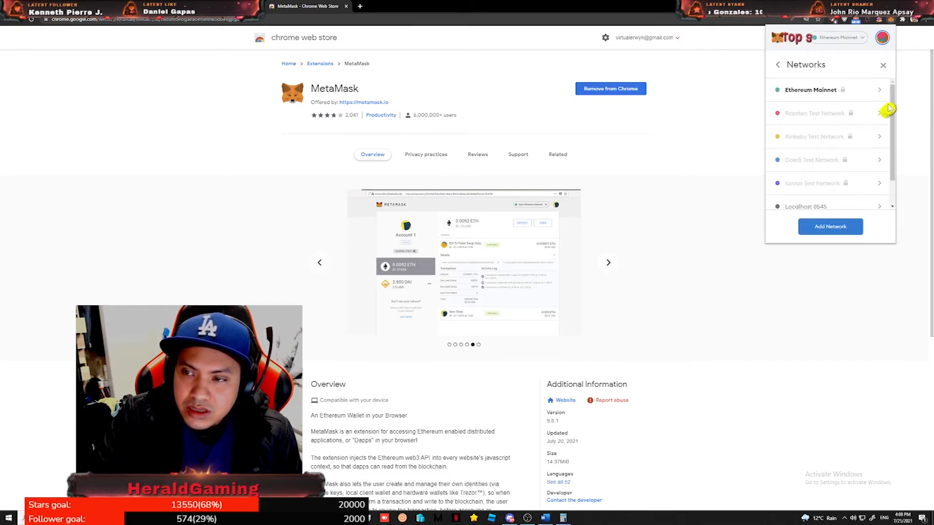
scroll("down", 3)
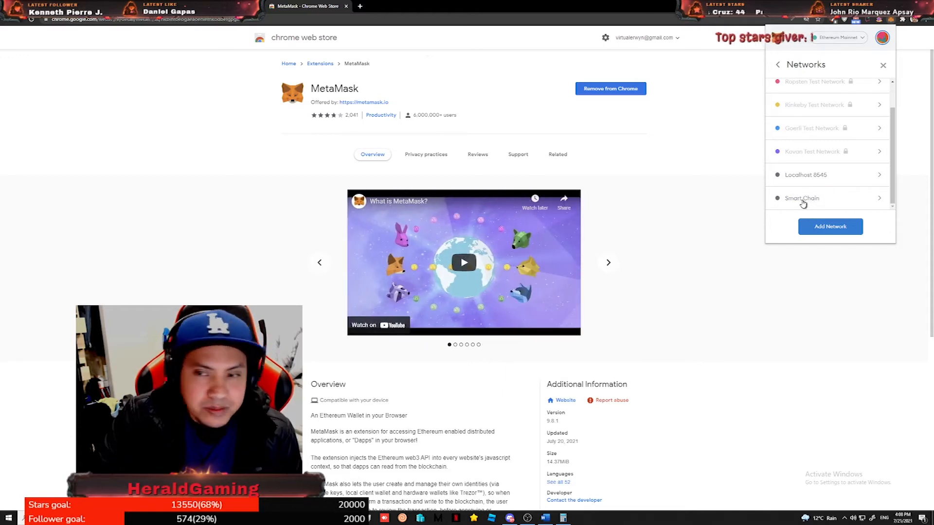
left_click(830, 227)
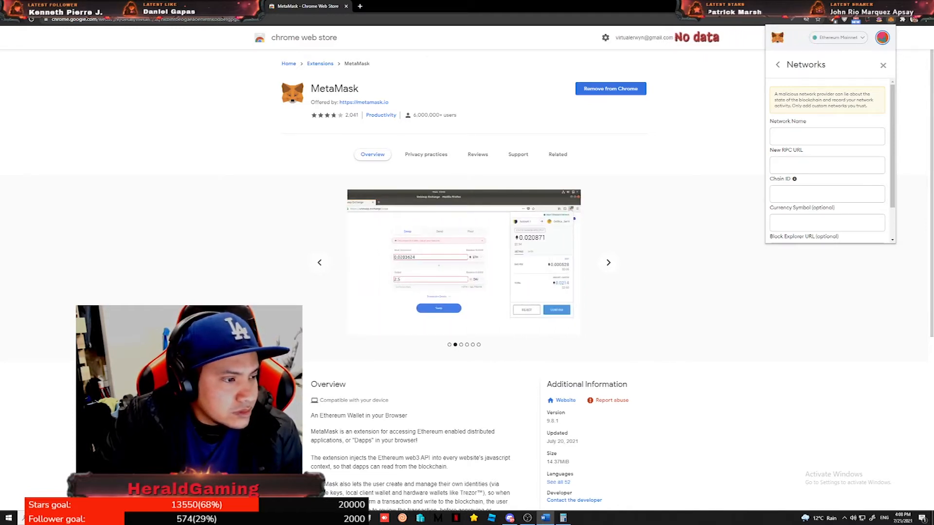
type("Smart Chain")
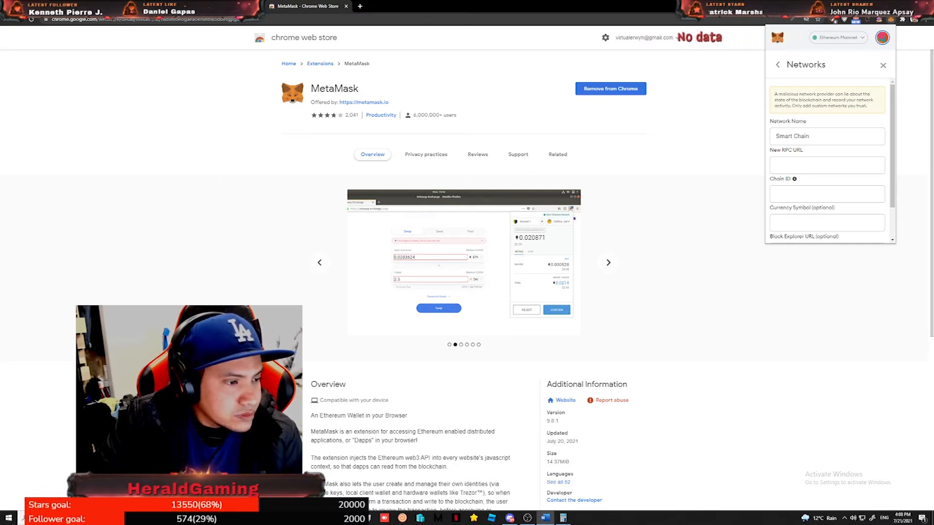
type("https://bsc-dataseed.binance.org/")
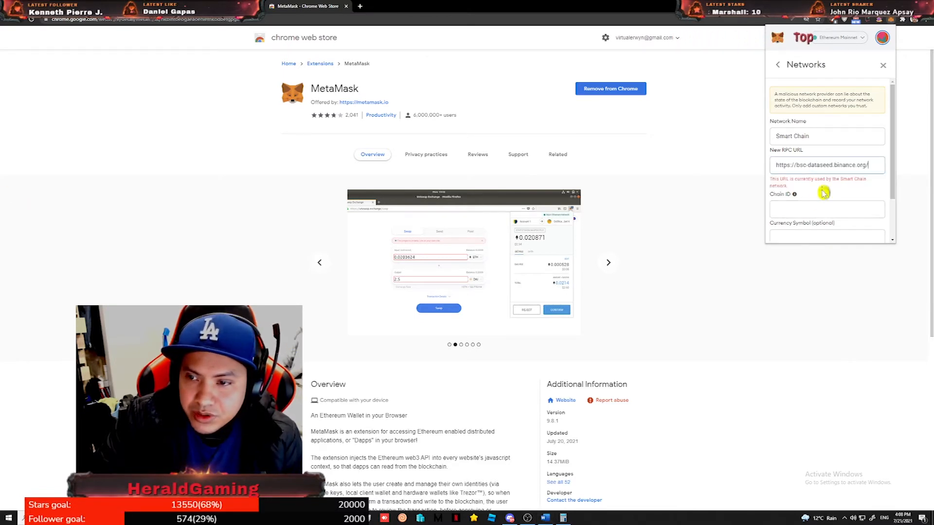
left_click(827, 209)
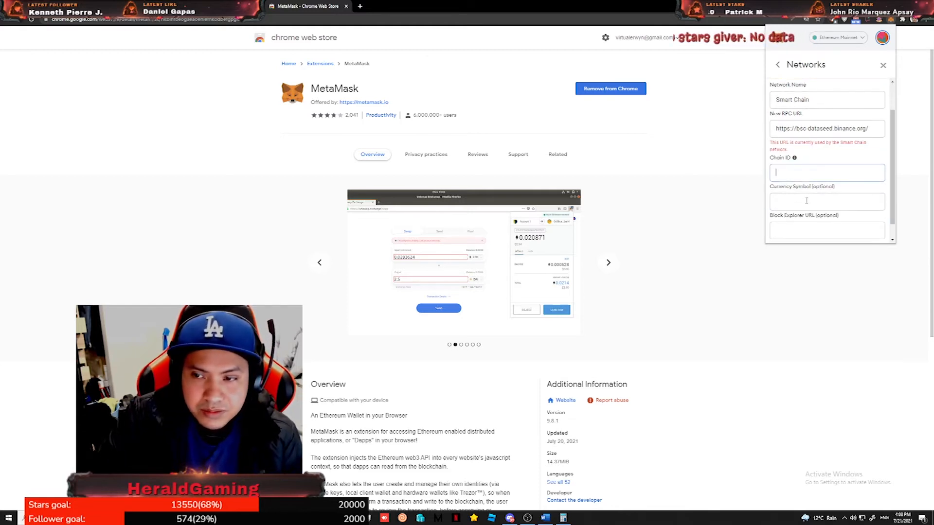
type("56")
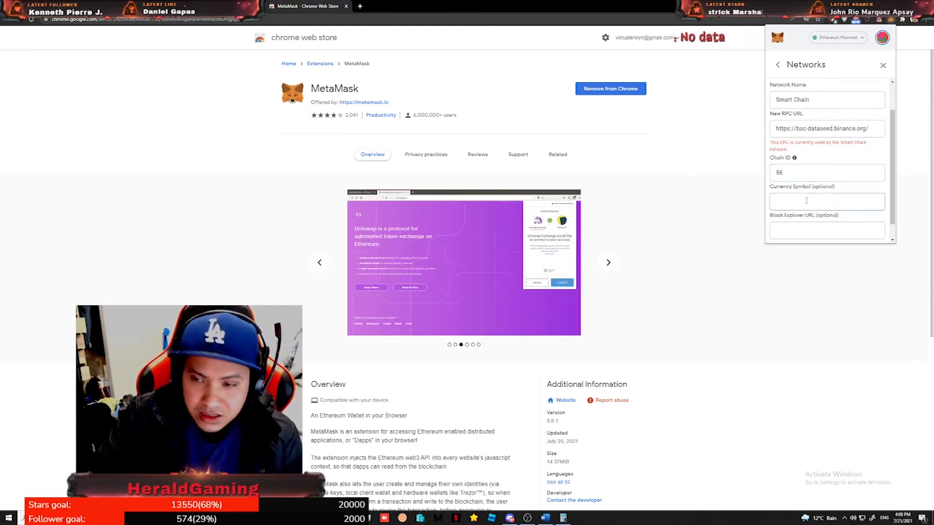
type("BNB")
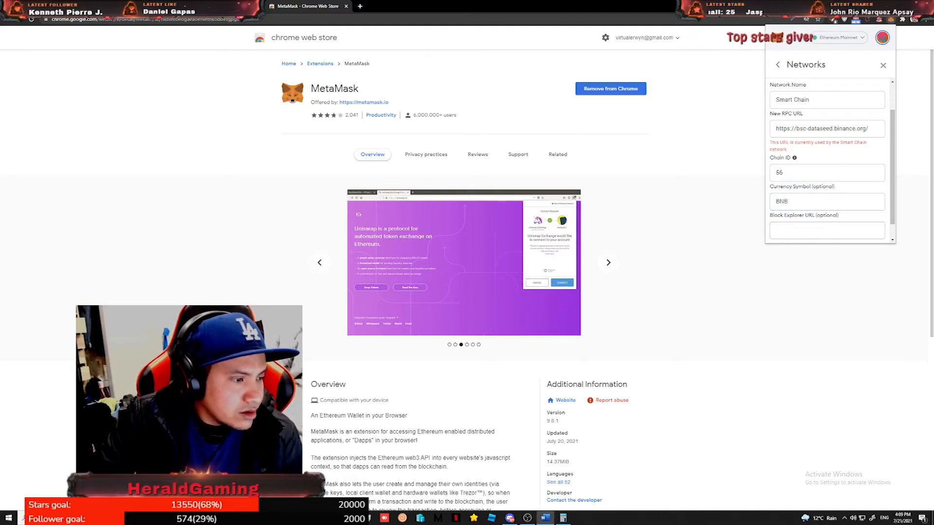
scroll("down", 3)
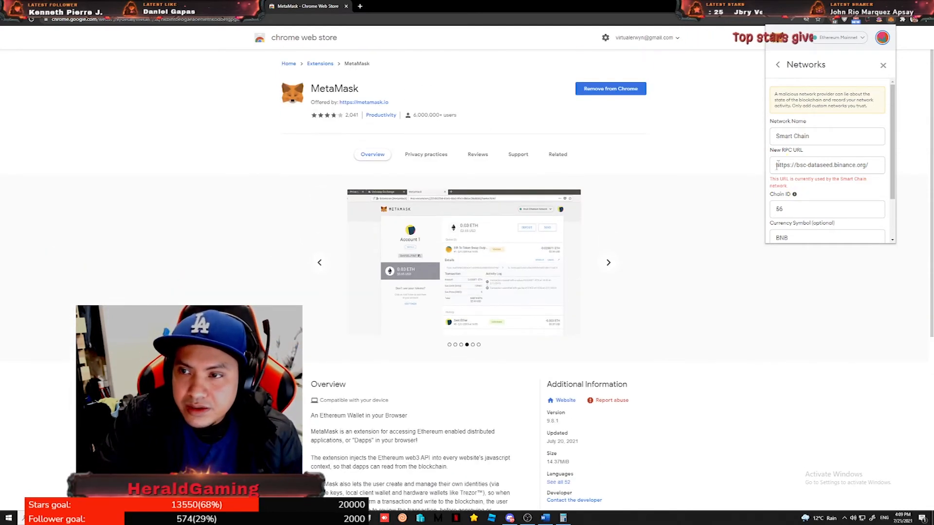
scroll("down", 3)
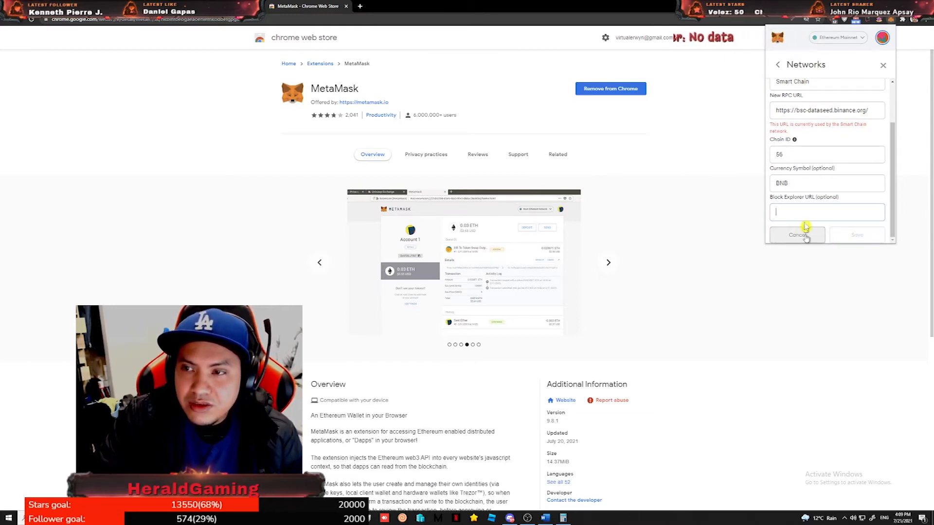
left_click(797, 235)
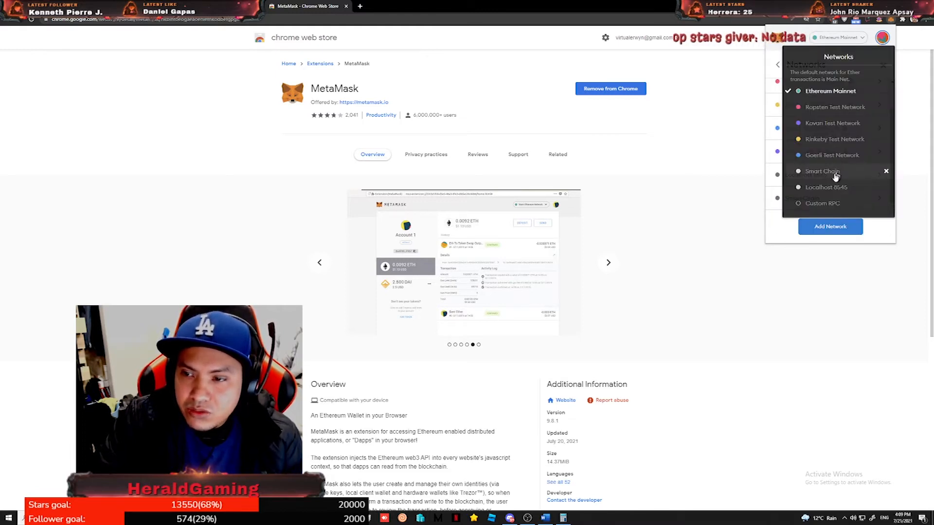
Copy the MetaMask account address and bring up its Account details.
left_click(822, 171)
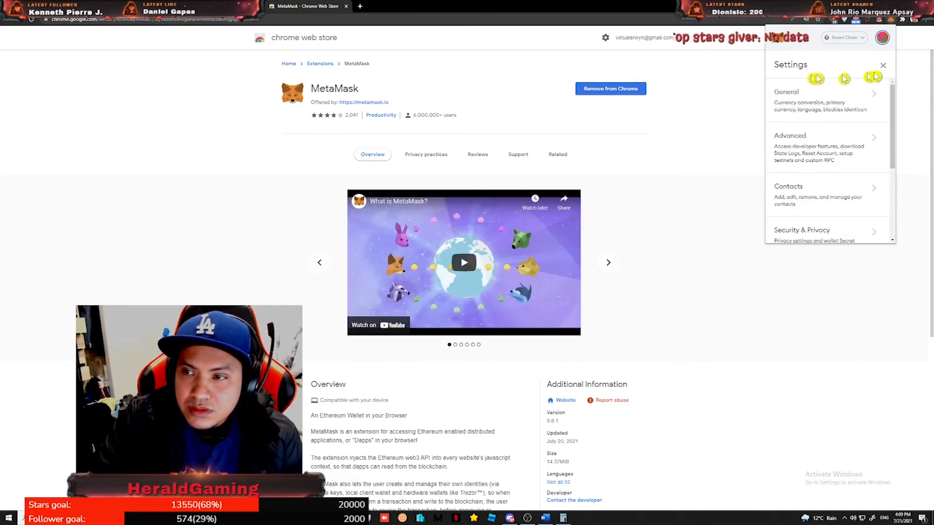
left_click(883, 65)
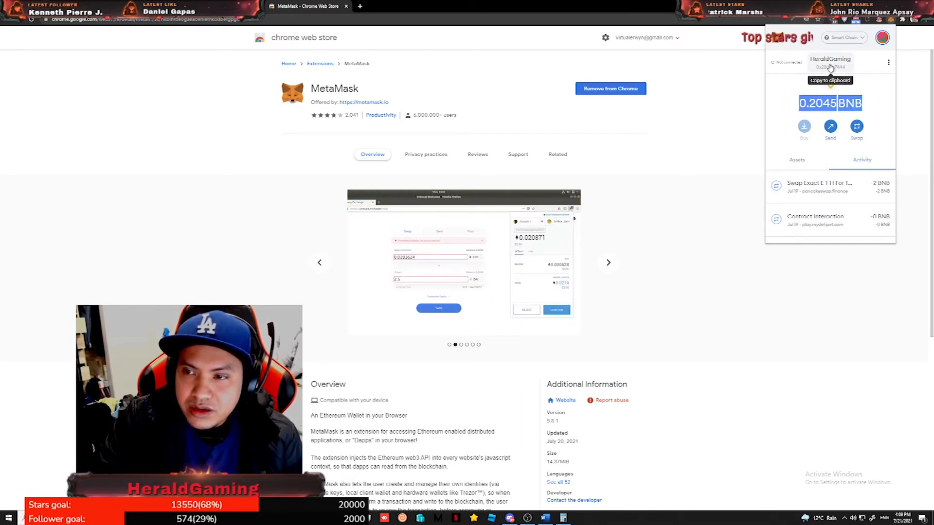
left_click(829, 62)
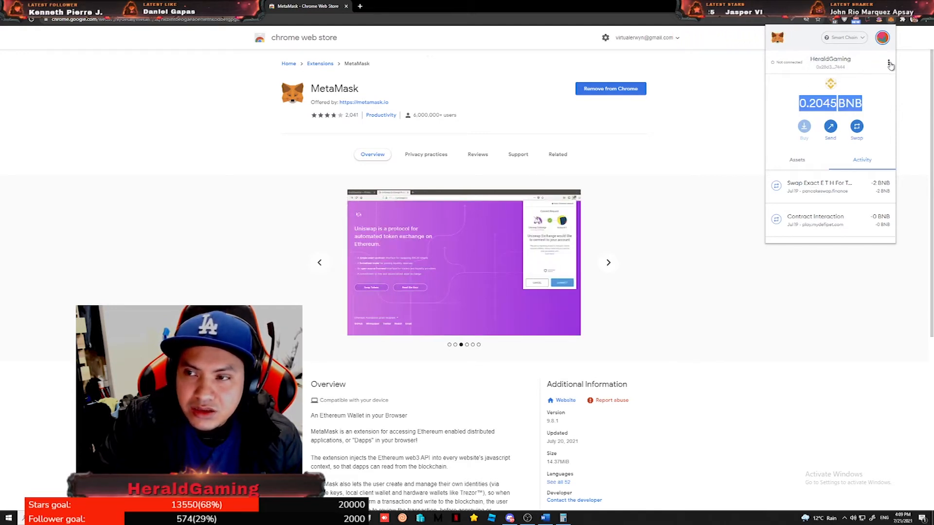
left_click(888, 62)
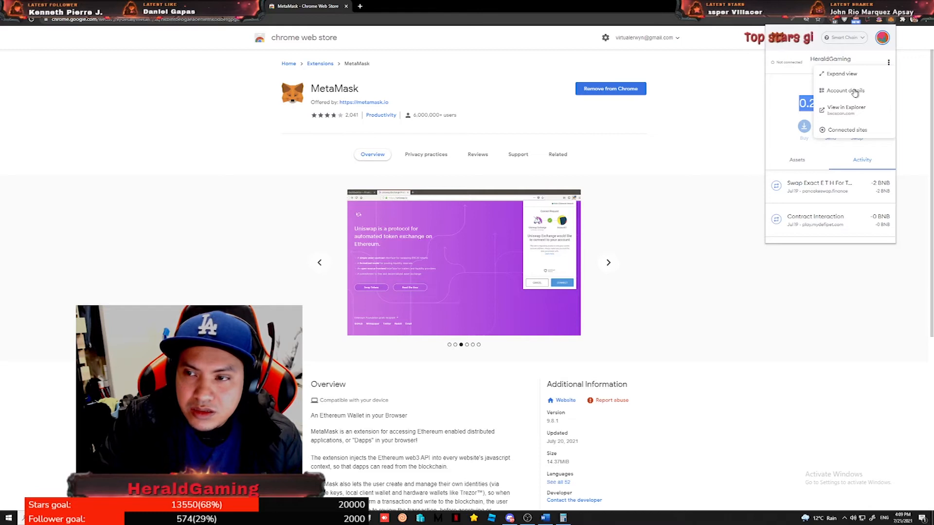
left_click(844, 90)
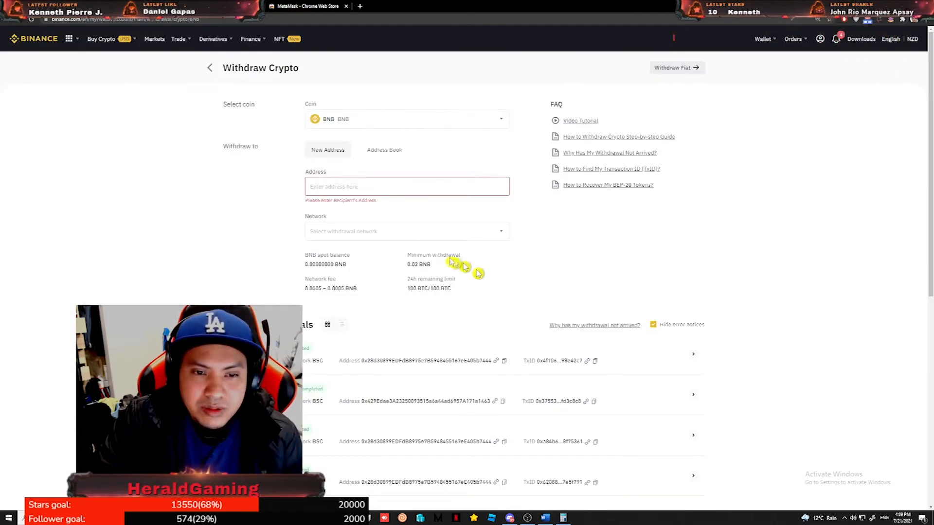
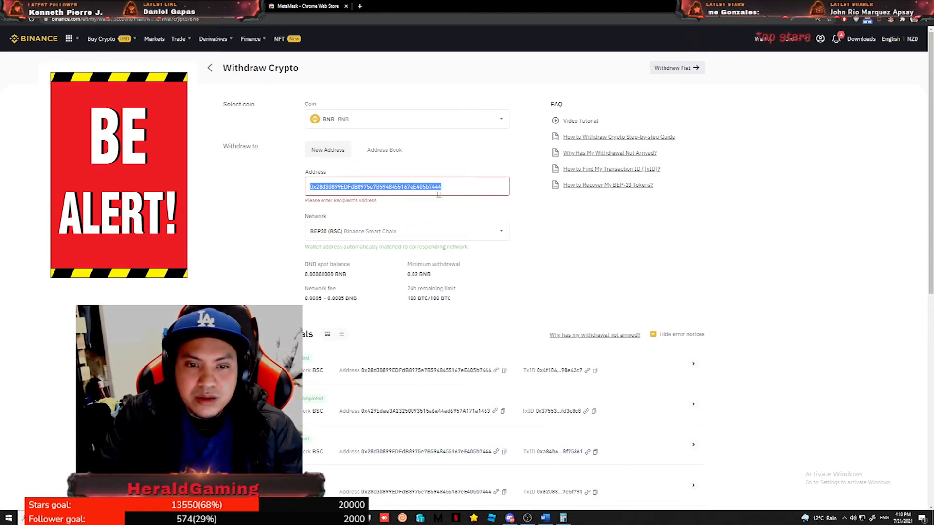
Paste the MetaMask address 0x28d3...7444 and confirm the BEP20 (BSC) network for the BNB withdrawal.
left_click(404, 231)
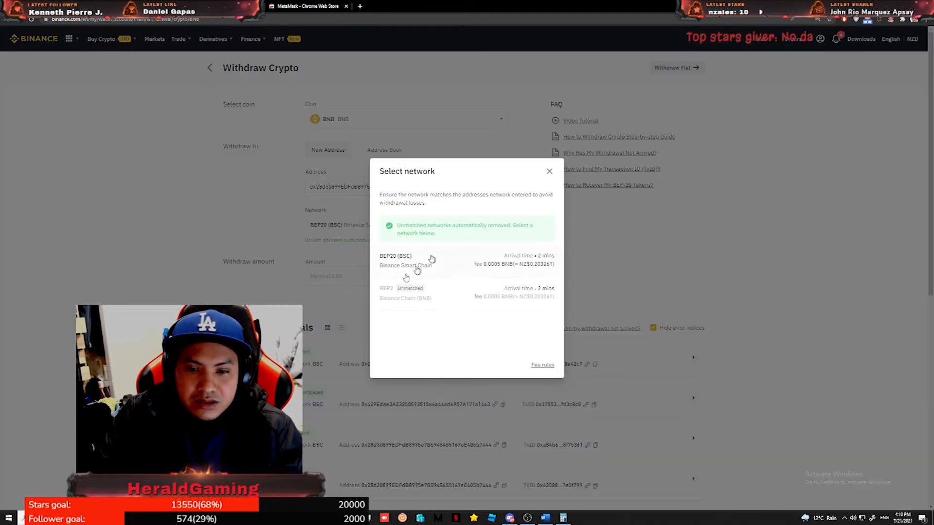
left_click(405, 261)
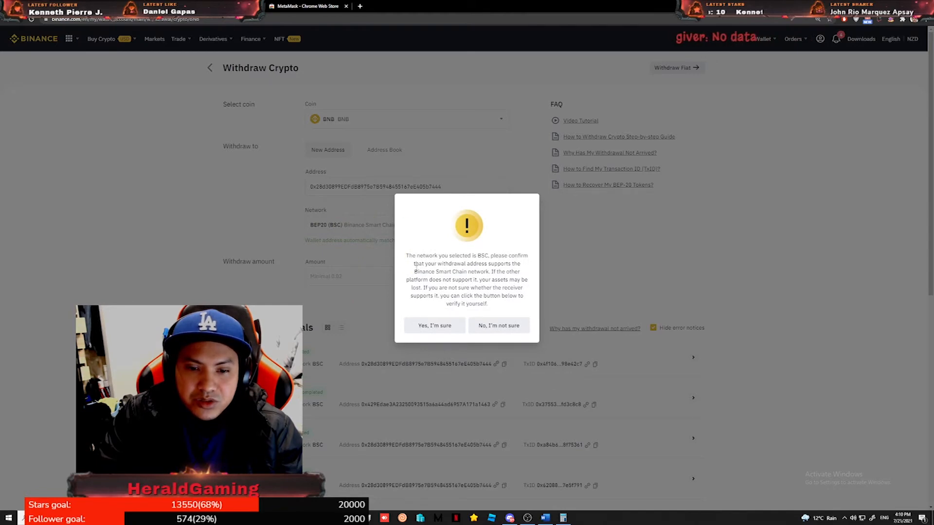
left_click(433, 324)
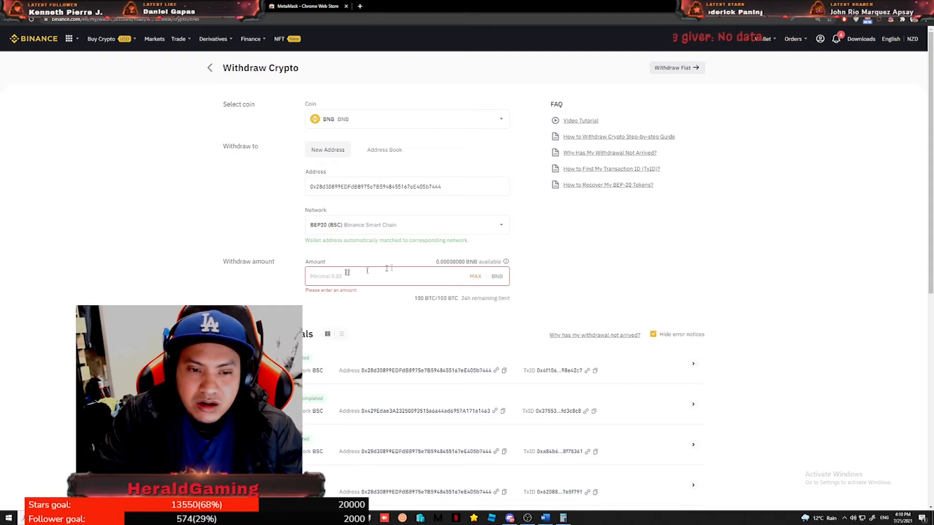
mouse_move(433, 270)
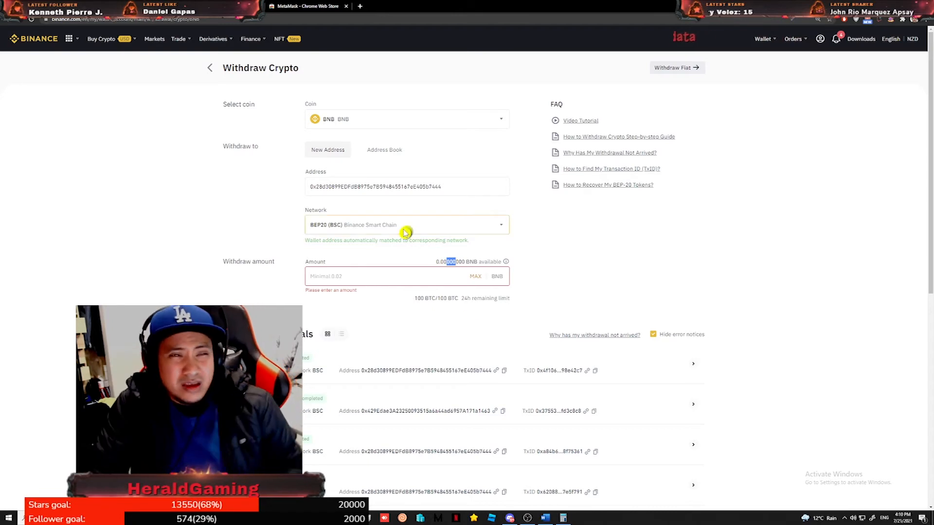
mouse_move(446, 269)
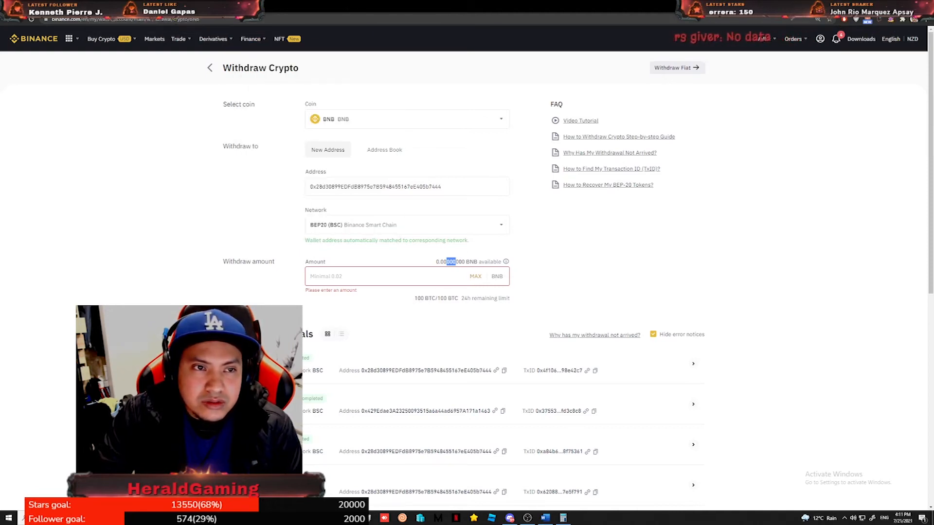
Open the Chrome extensions list from the toolbar and pick an extension.
left_click(902, 23)
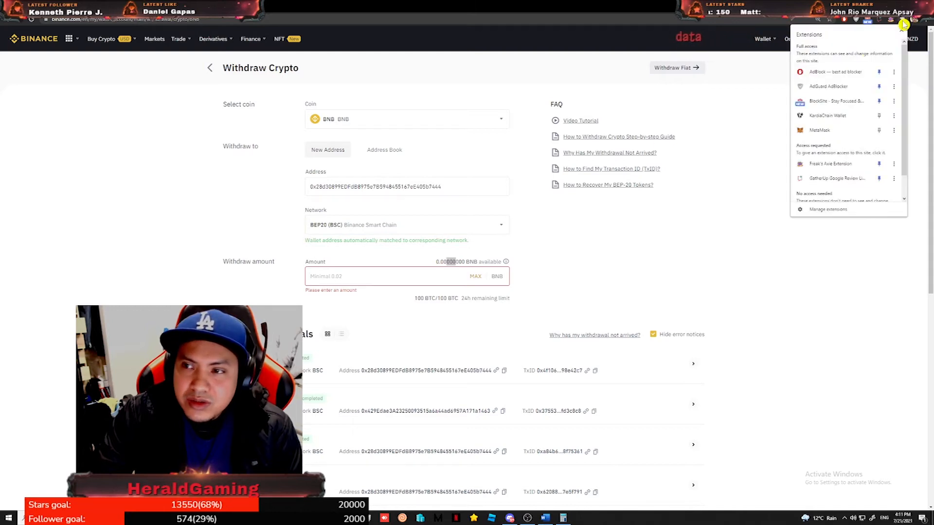
left_click(803, 134)
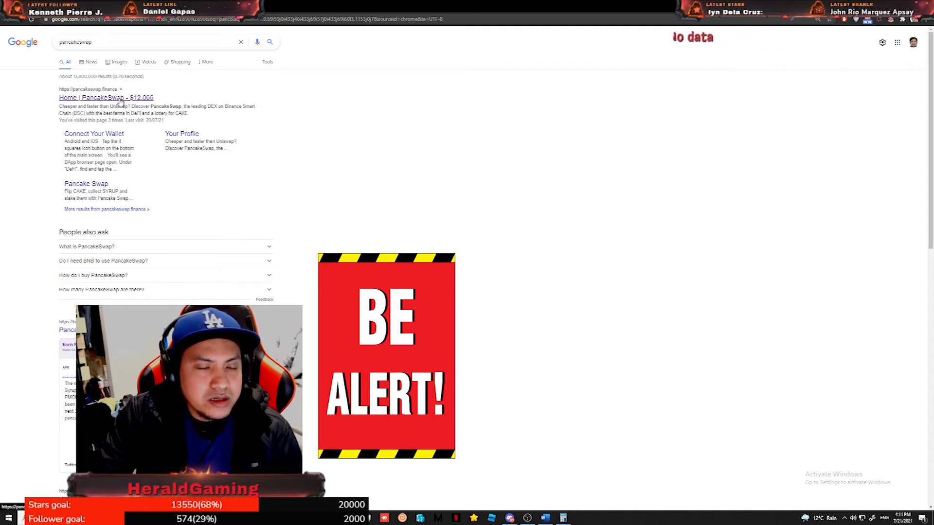
Open pancakeswap.finance from Google, disconnect the wallet, and go to Trade > Exchange.
left_click(105, 97)
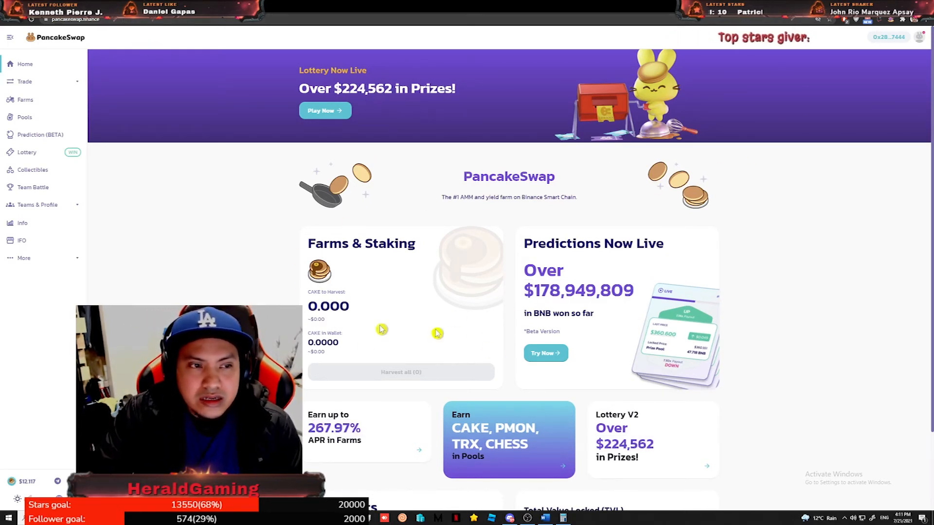
left_click(23, 81)
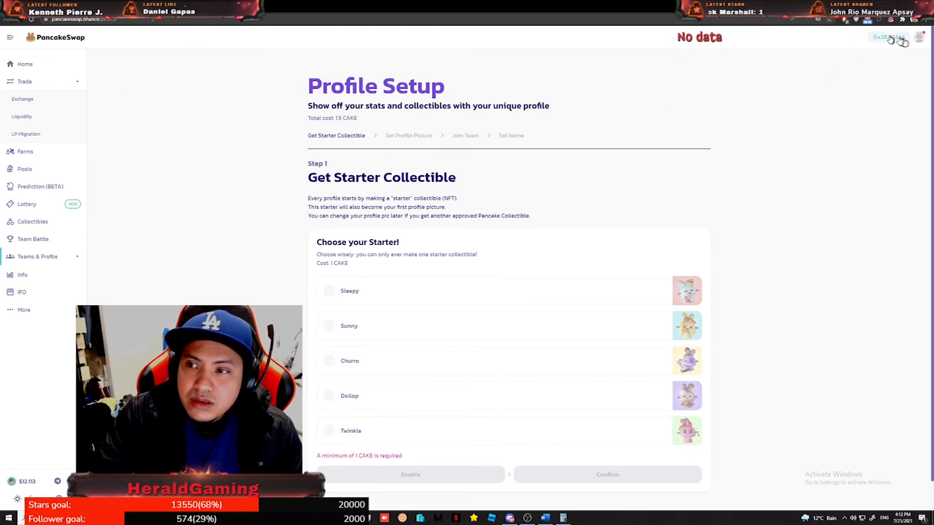
left_click(887, 37)
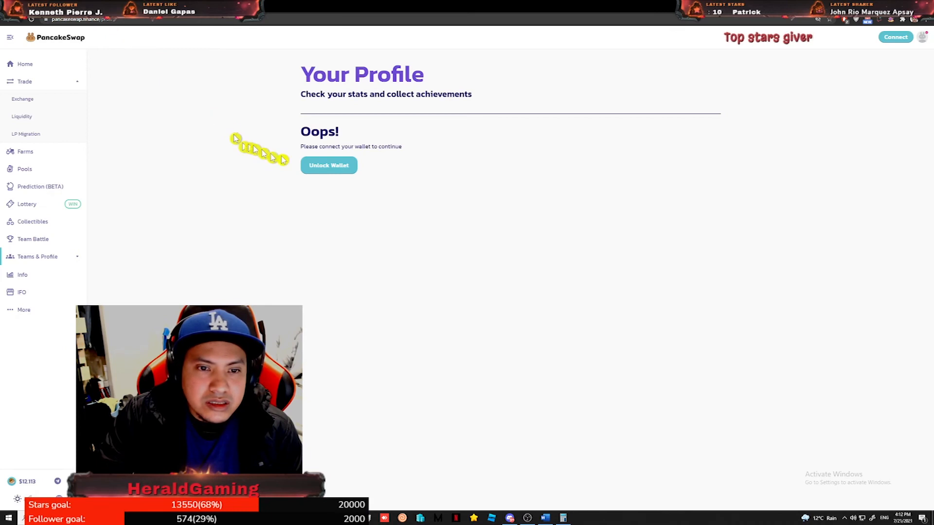
left_click(25, 80)
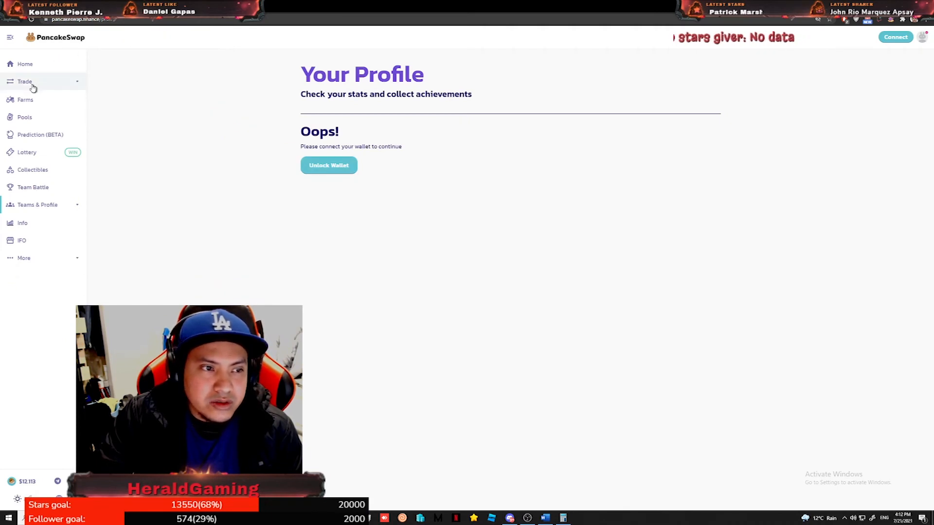
left_click(26, 81)
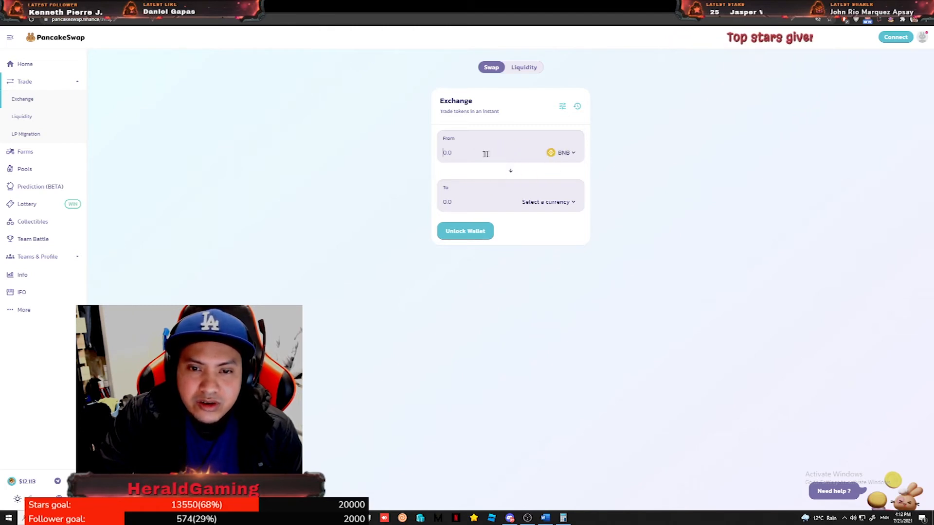
mouse_move(465, 152)
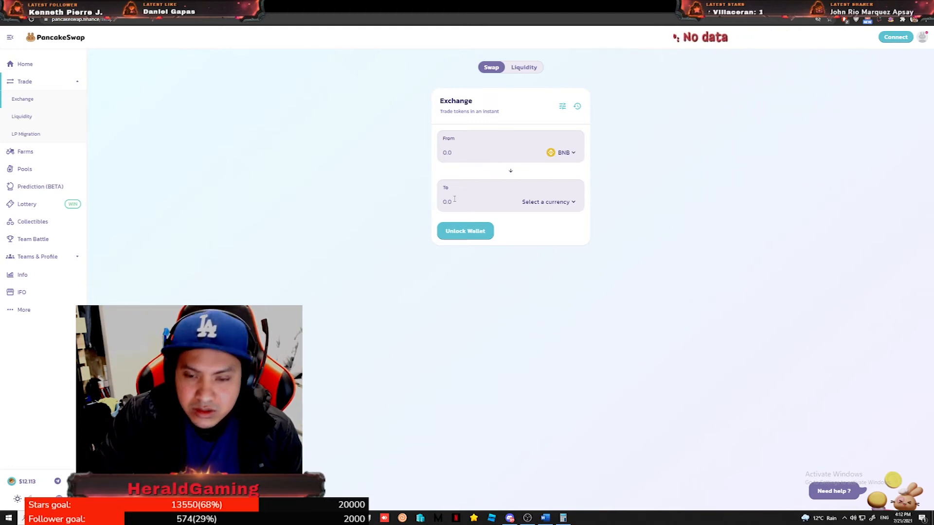
Enter 15 as the receive amount and import the My DeFi Pet DPET token found by searching 'dpet'.
type("15")
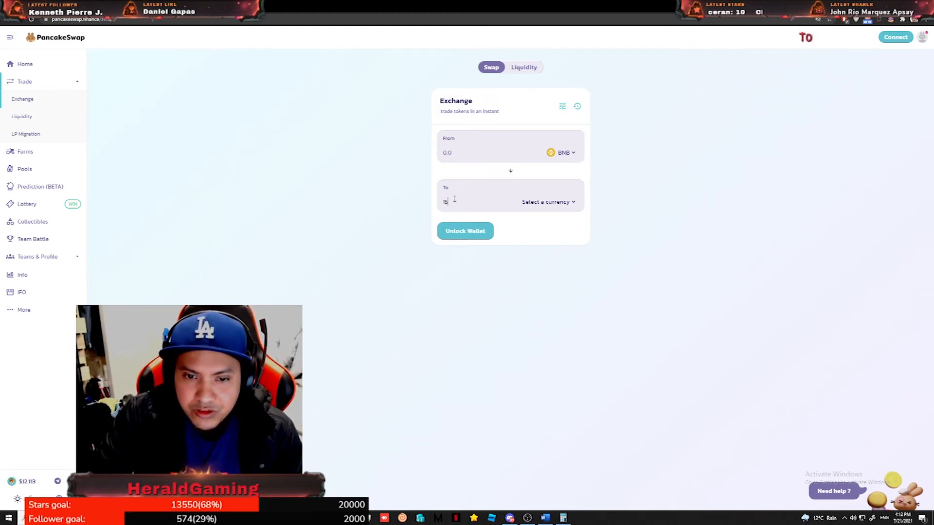
left_click(545, 201)
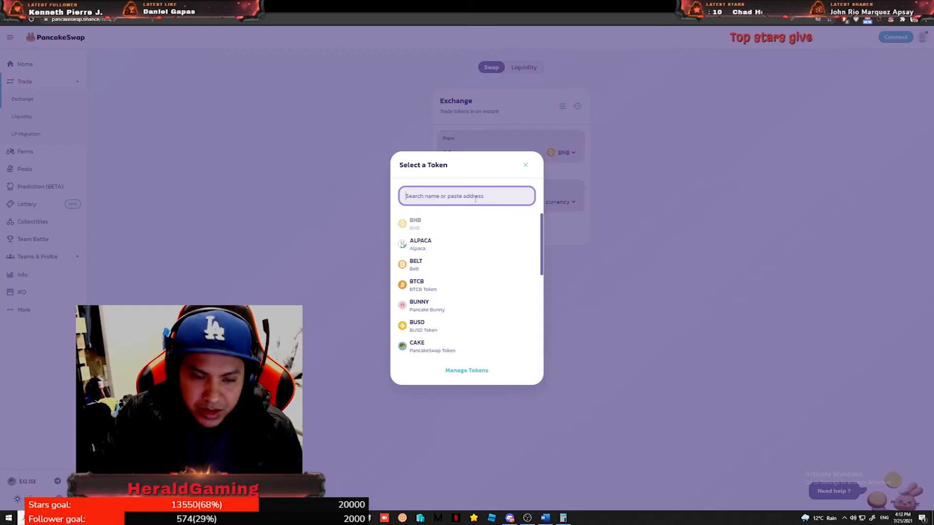
type("dpet")
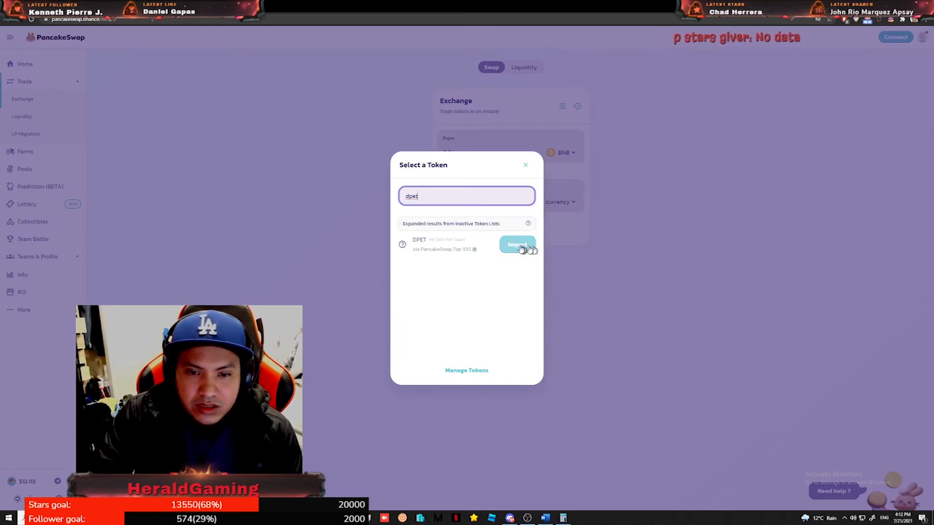
left_click(516, 245)
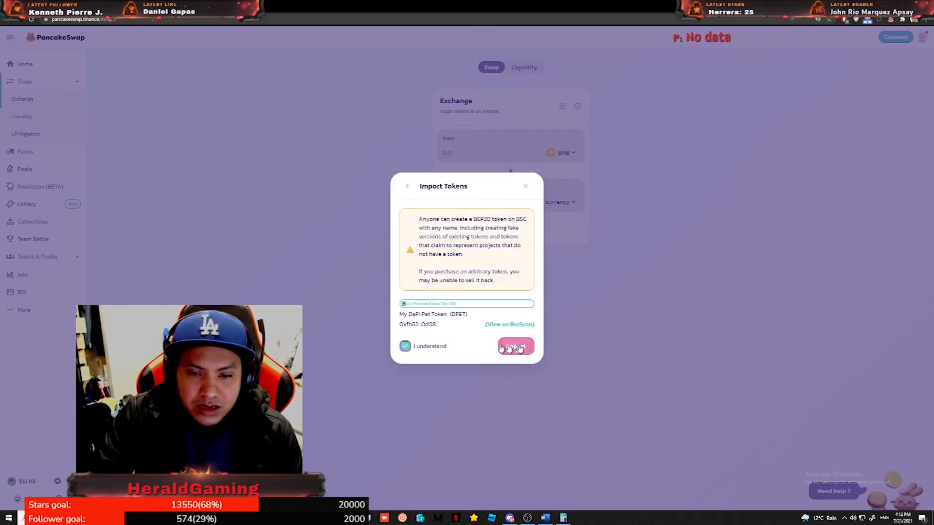
left_click(514, 347)
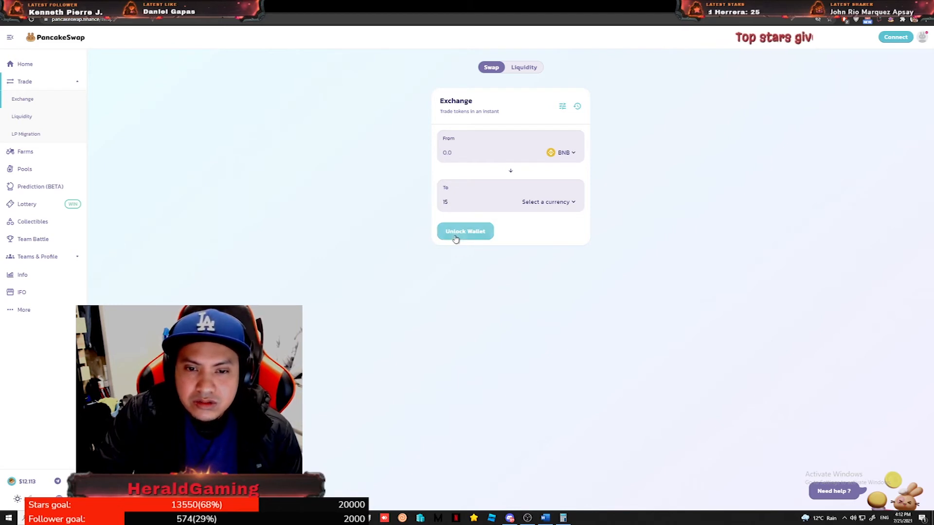
Connect the MetaMask wallet and use MAX to spend the whole BNB balance for about 8.87 DPET.
left_click(465, 232)
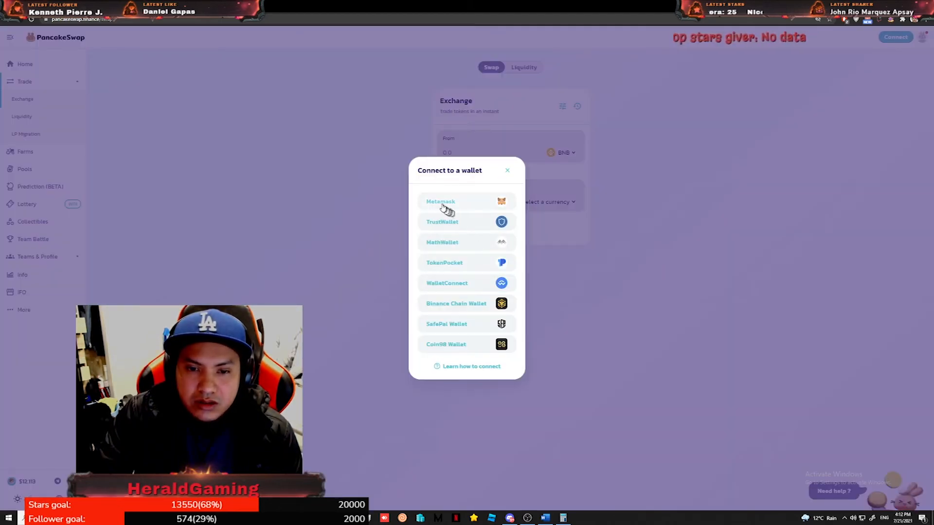
left_click(440, 201)
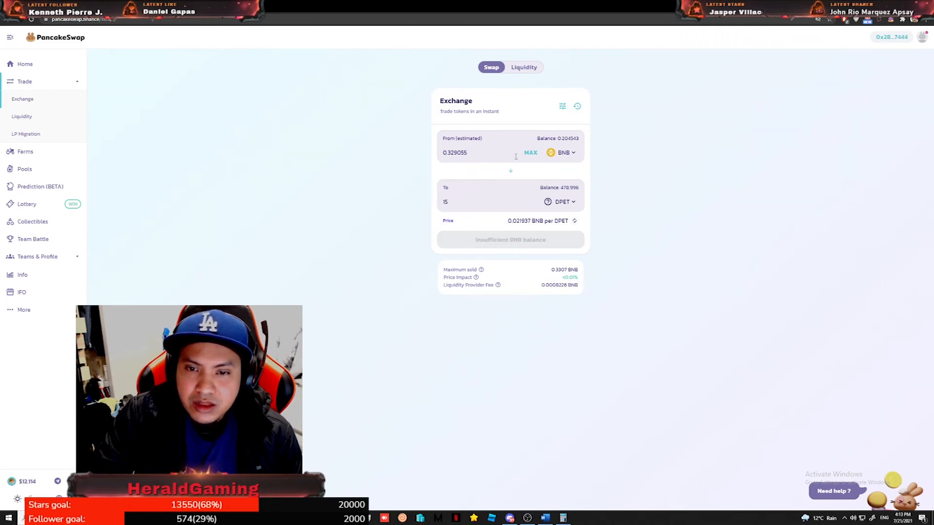
left_click(529, 152)
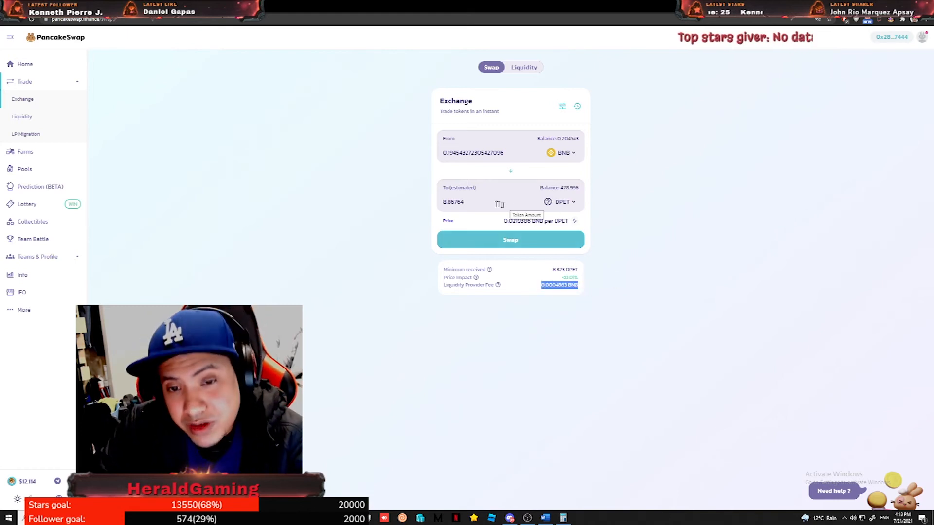
Change the receive amount to 18 DPET, quoting about 0.3946 BNB, above the 0.2045 BNB balance.
triple_click(474, 152)
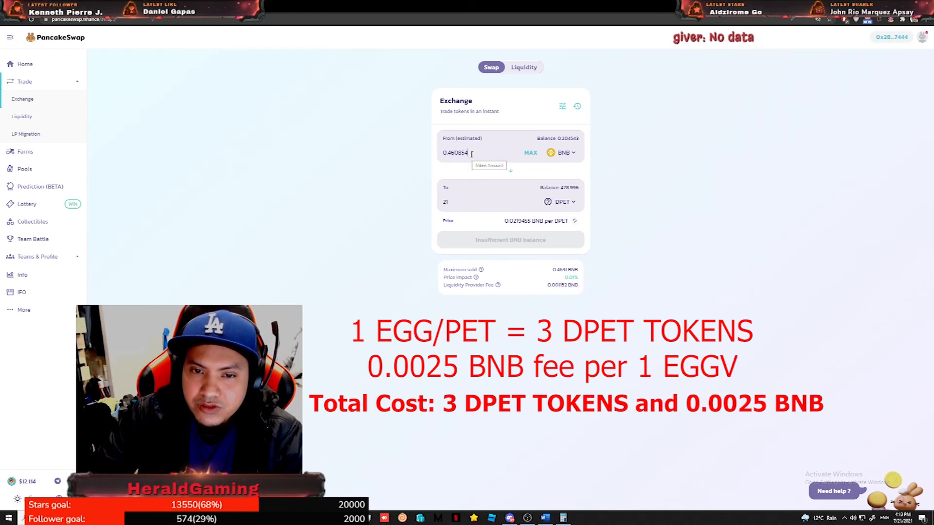
double_click(454, 153)
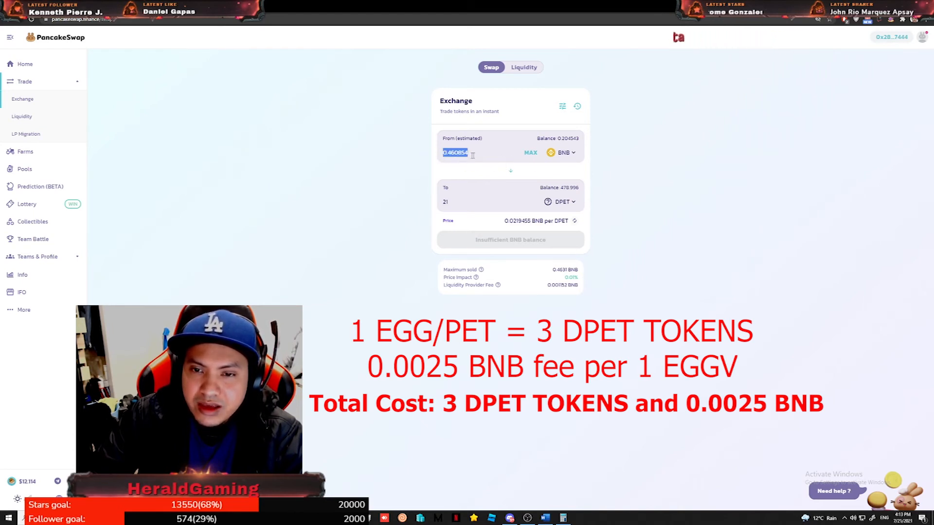
mouse_move(476, 177)
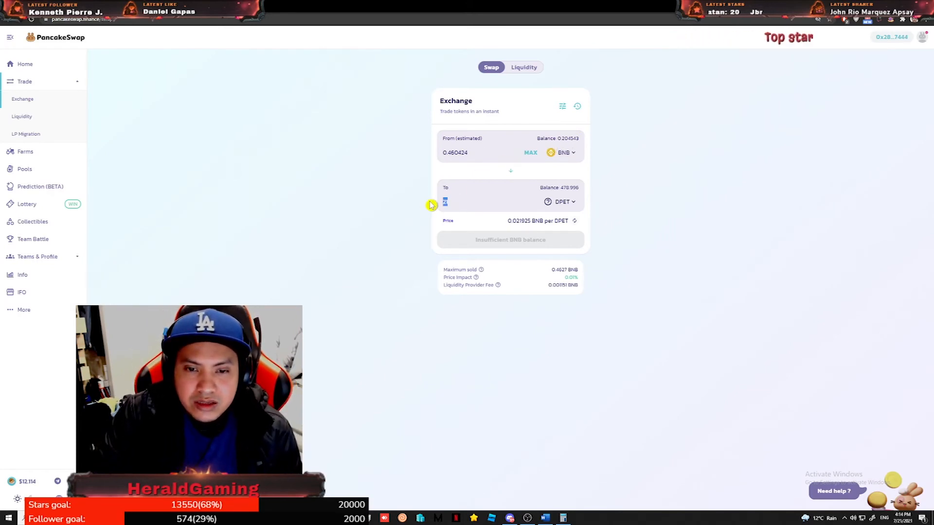
type("18")
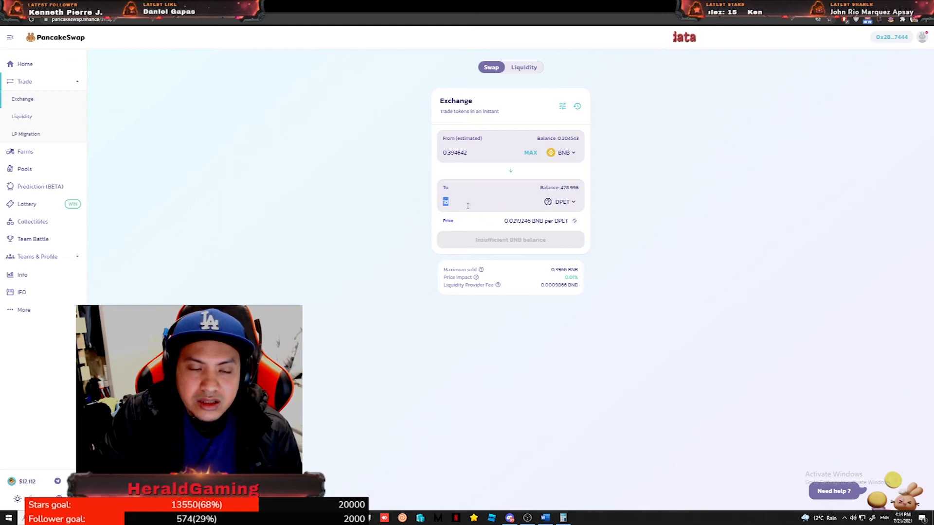
mouse_move(468, 185)
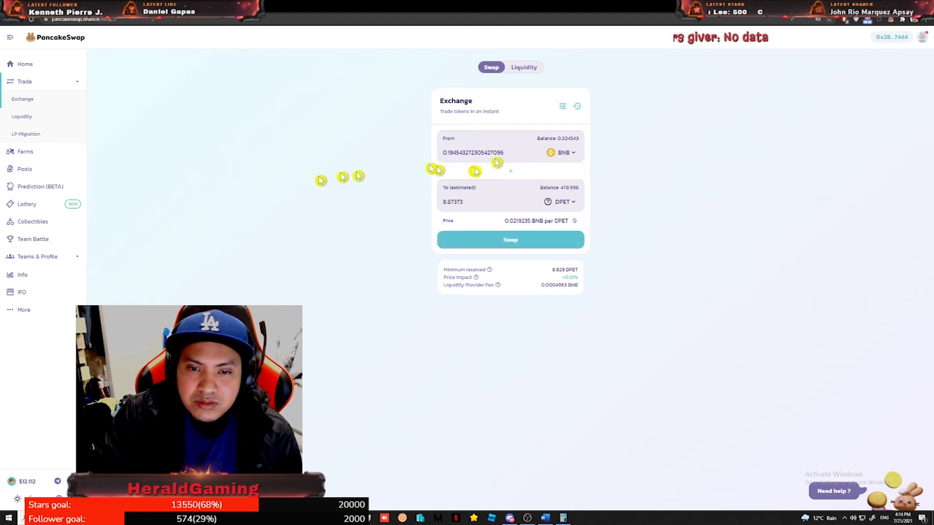
left_click(508, 239)
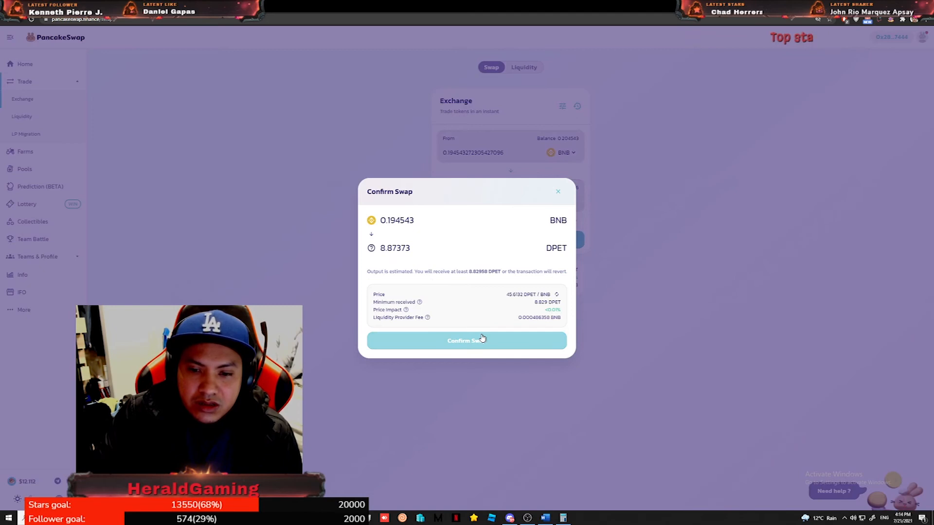
left_click(466, 340)
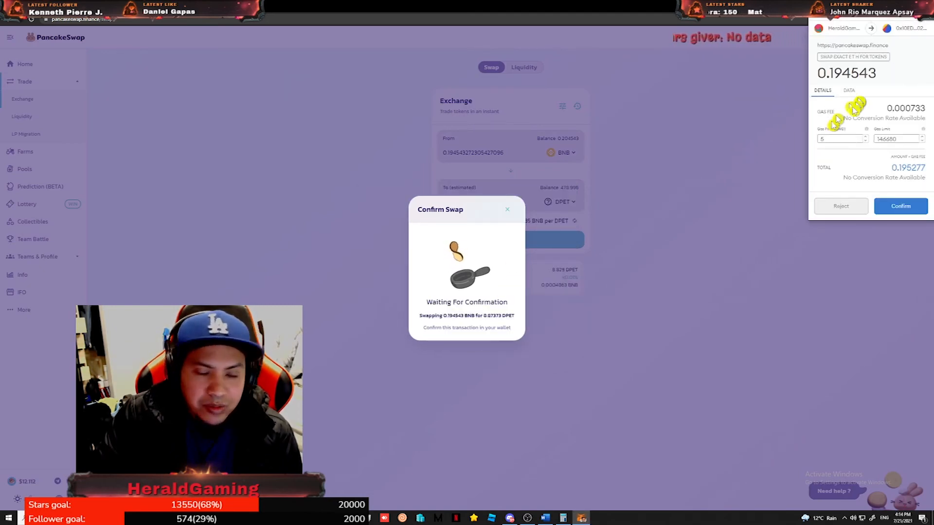
mouse_move(834, 167)
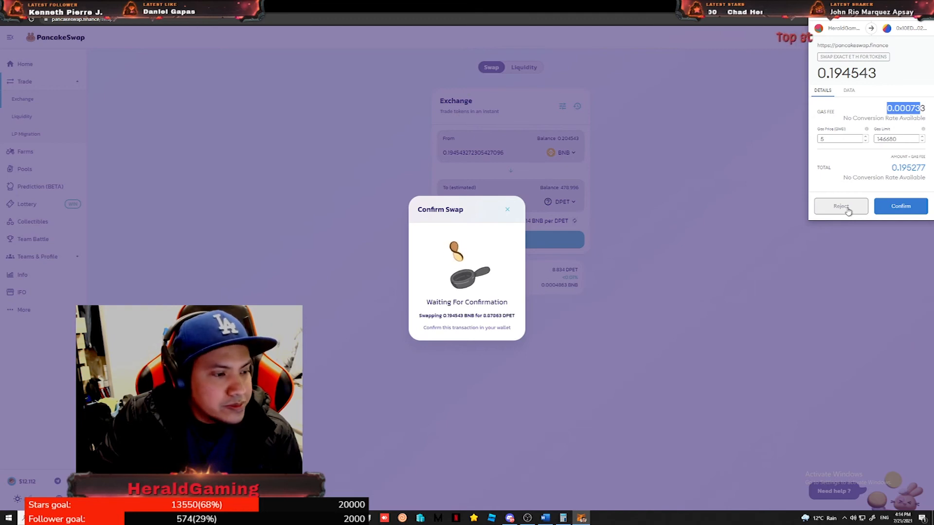
left_click(840, 207)
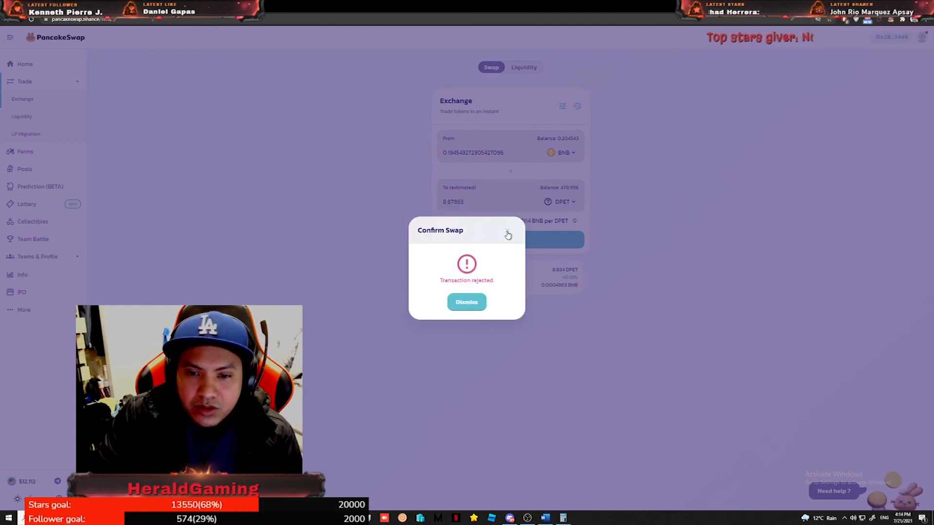
left_click(507, 233)
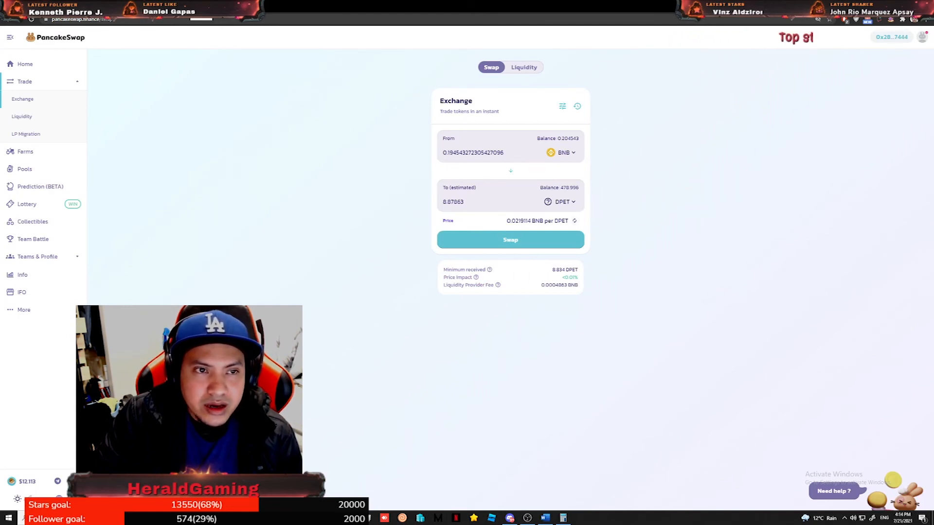
left_click(272, 7)
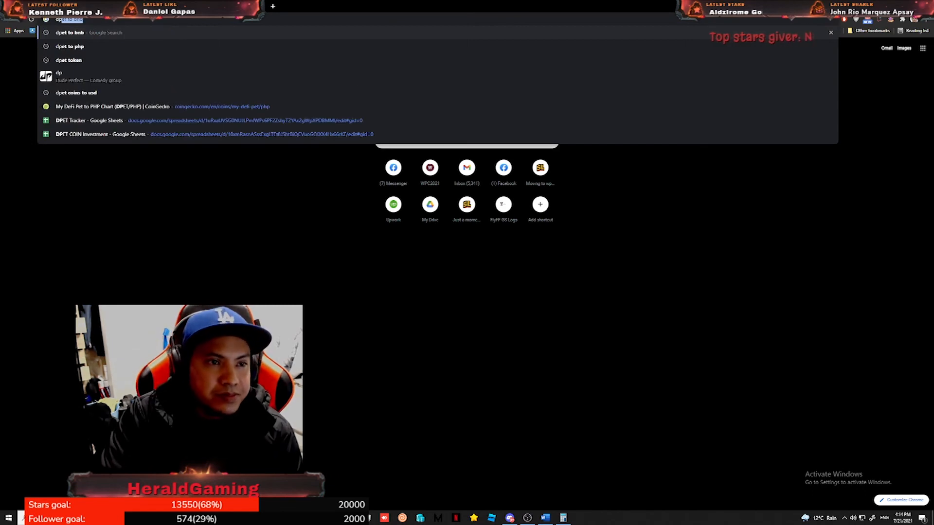
Open the My DeFi Pet site on BSC Chain and refresh the wallet's DPET balance to 478.99.
type("my")
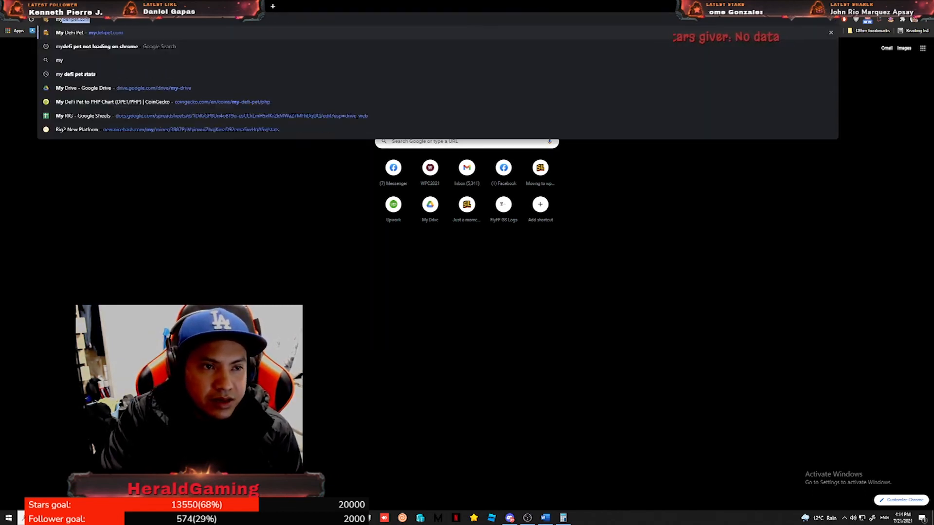
left_click(78, 32)
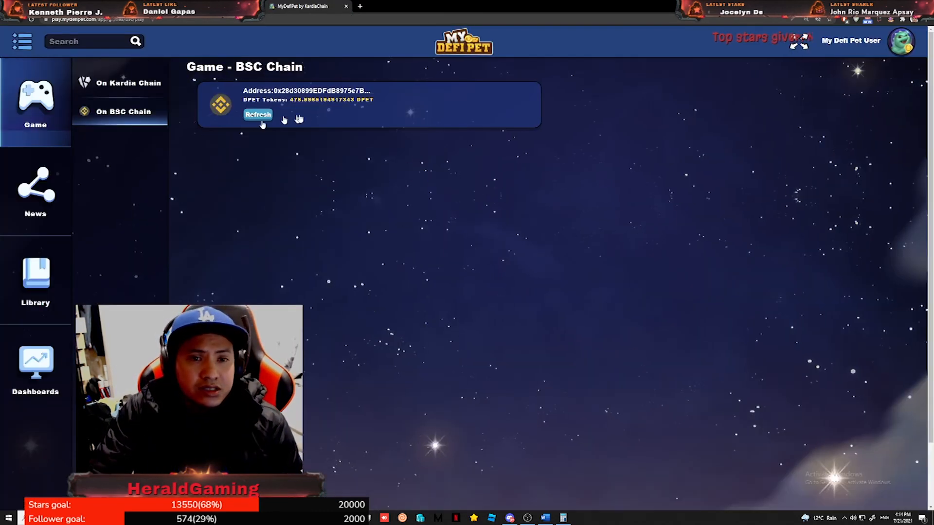
left_click(257, 115)
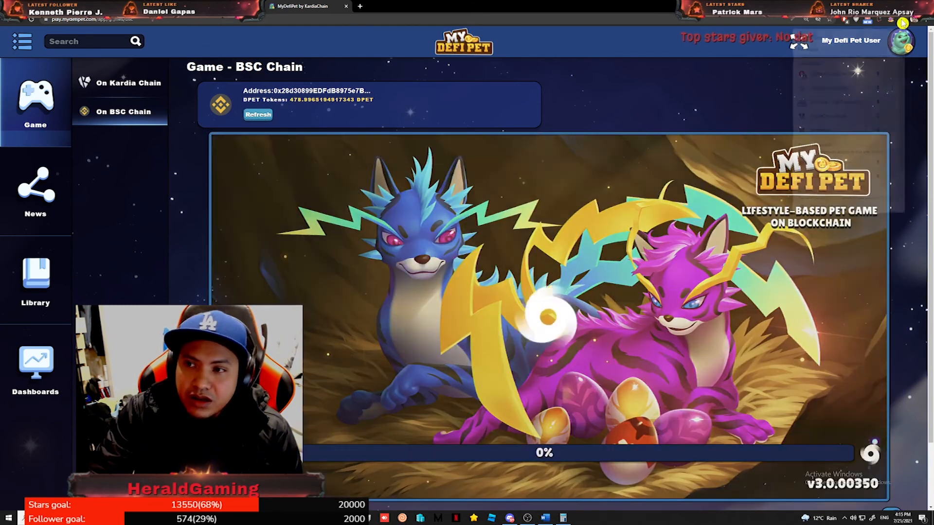
left_click(902, 23)
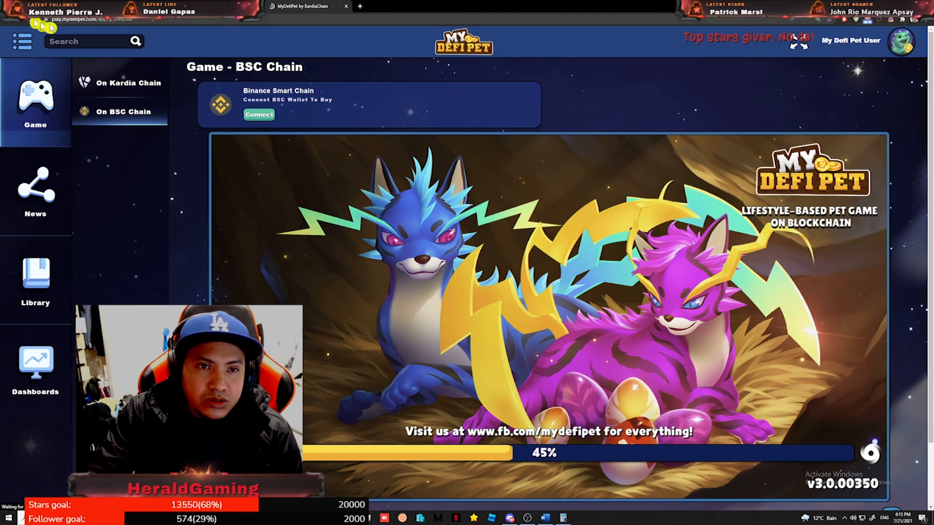
Connect the BSC wallet, unlock MetaMask with the password, and let the pet farm load.
left_click(258, 114)
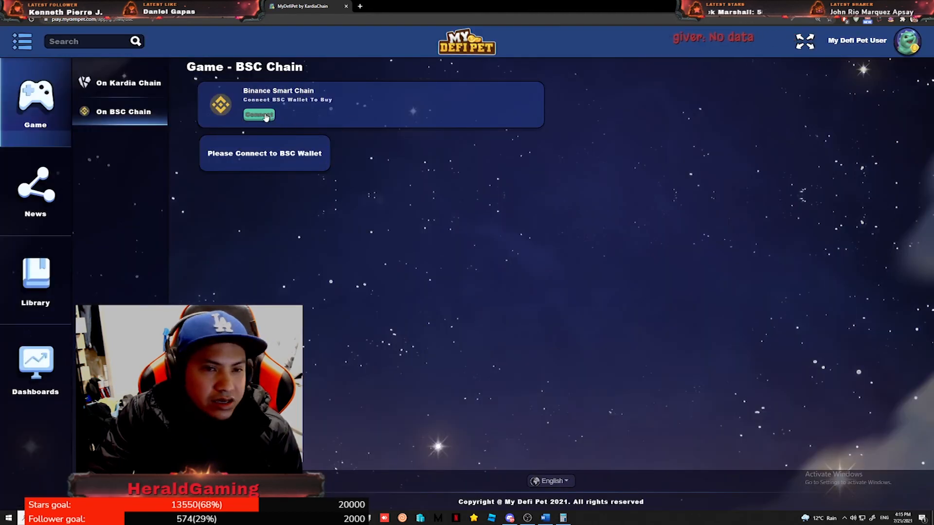
left_click(259, 114)
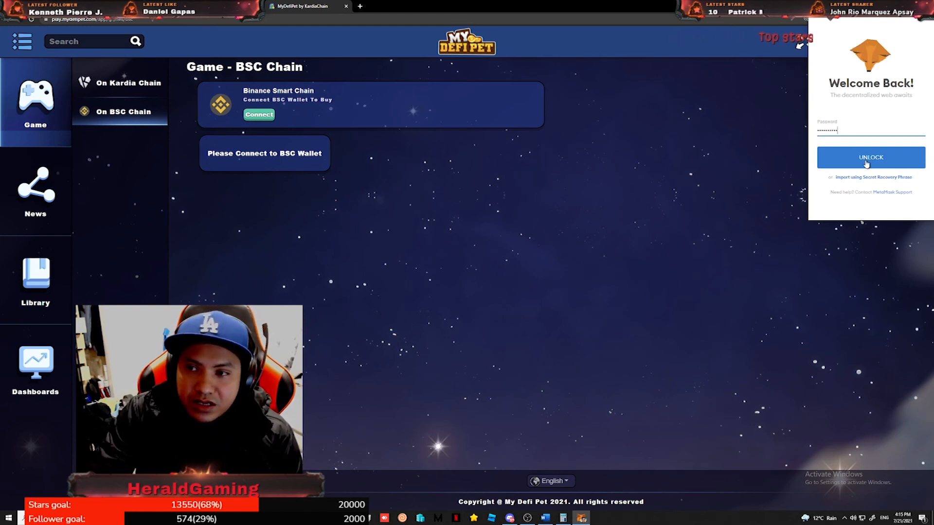
left_click(870, 157)
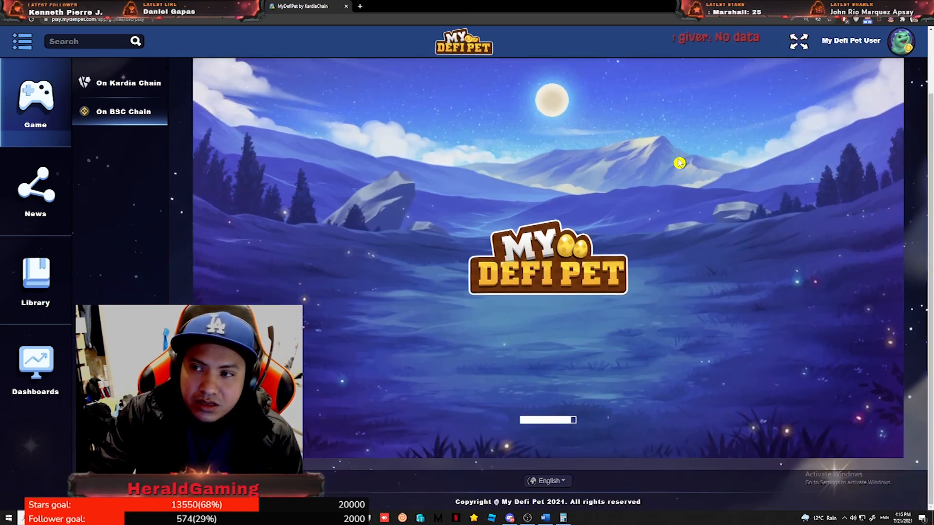
left_click(123, 111)
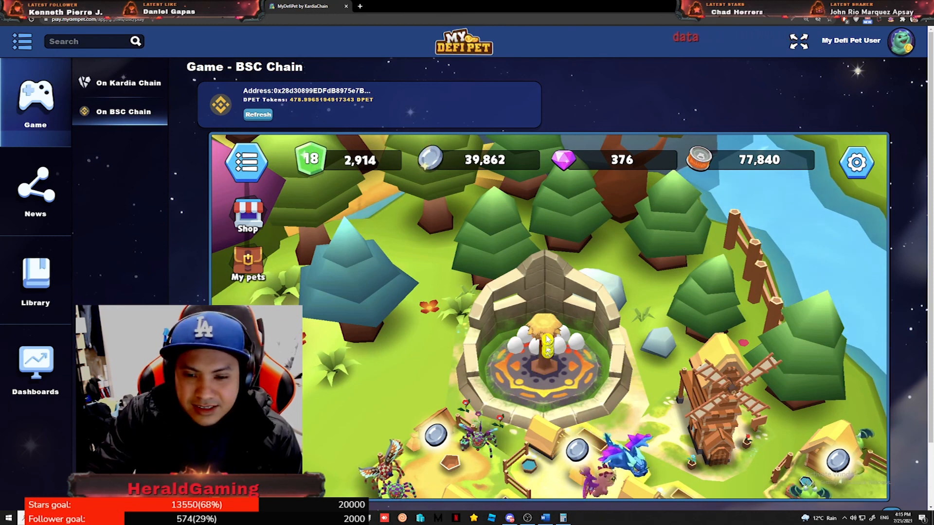
From the Incubator's shop start an Egg purchase with DPET, then reject the MetaMask transaction.
left_click(547, 351)
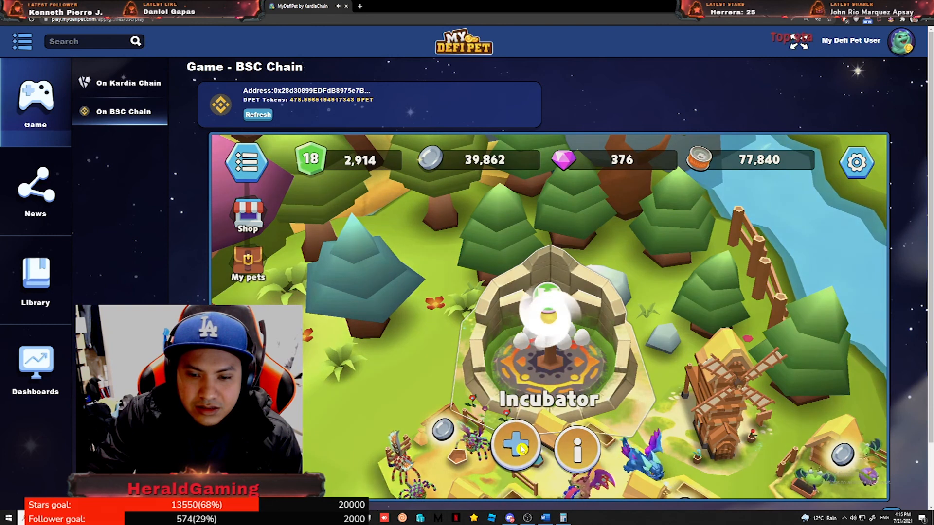
left_click(513, 446)
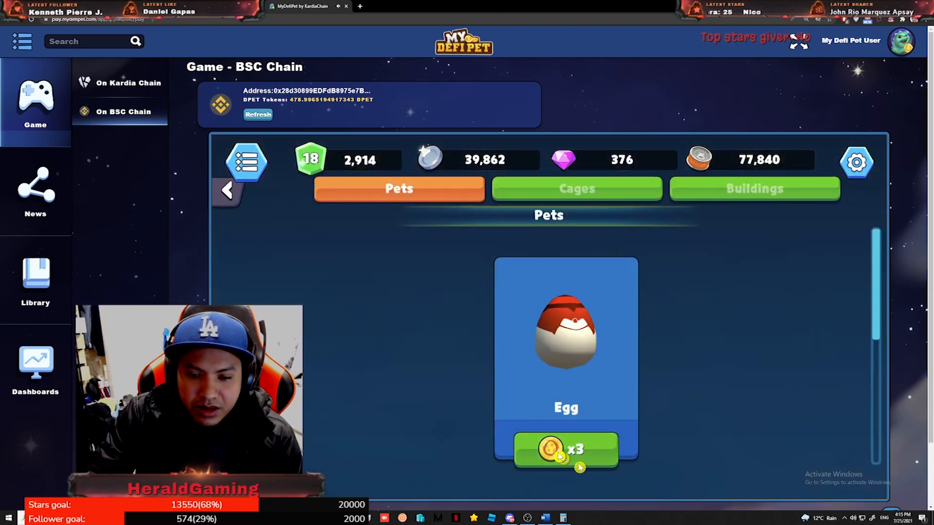
left_click(565, 449)
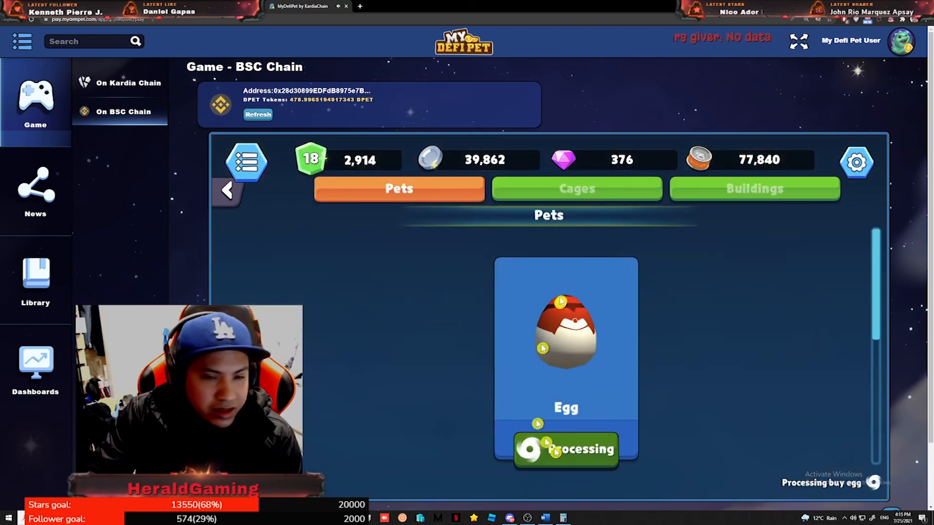
left_click(566, 449)
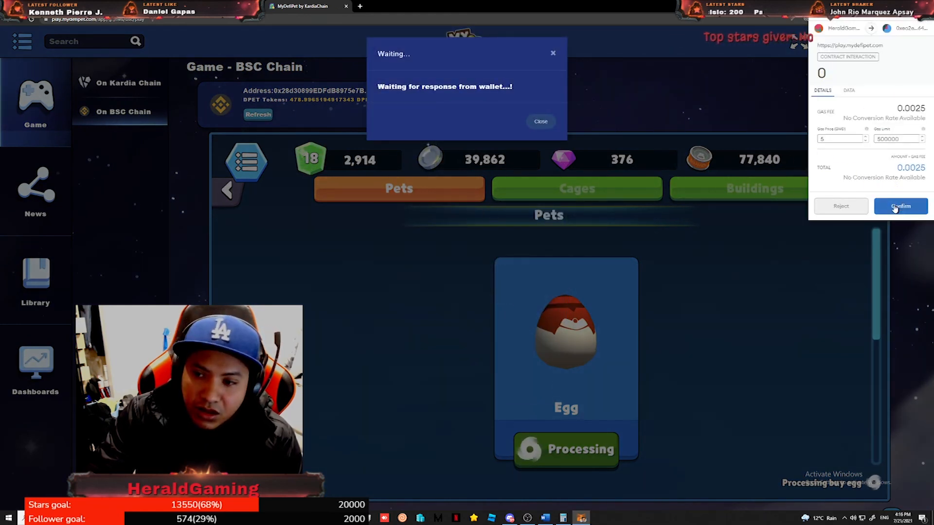
left_click(899, 205)
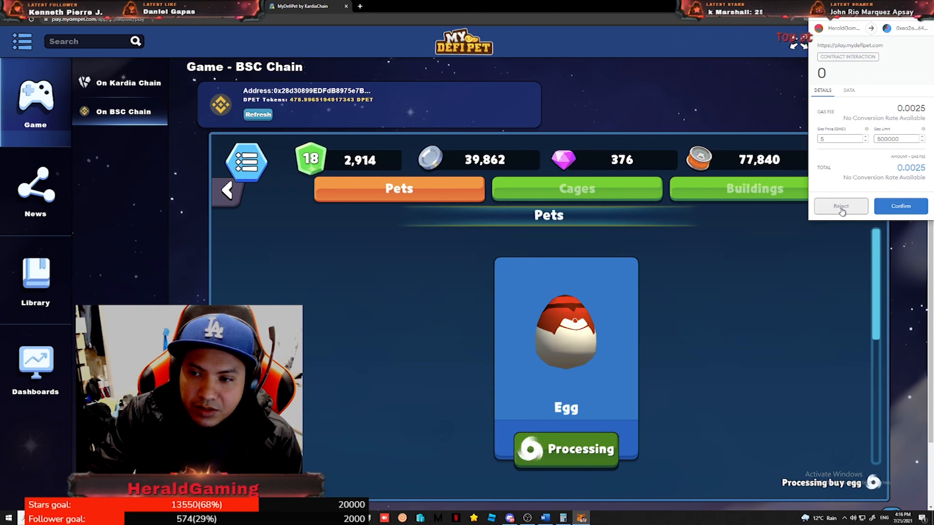
left_click(841, 207)
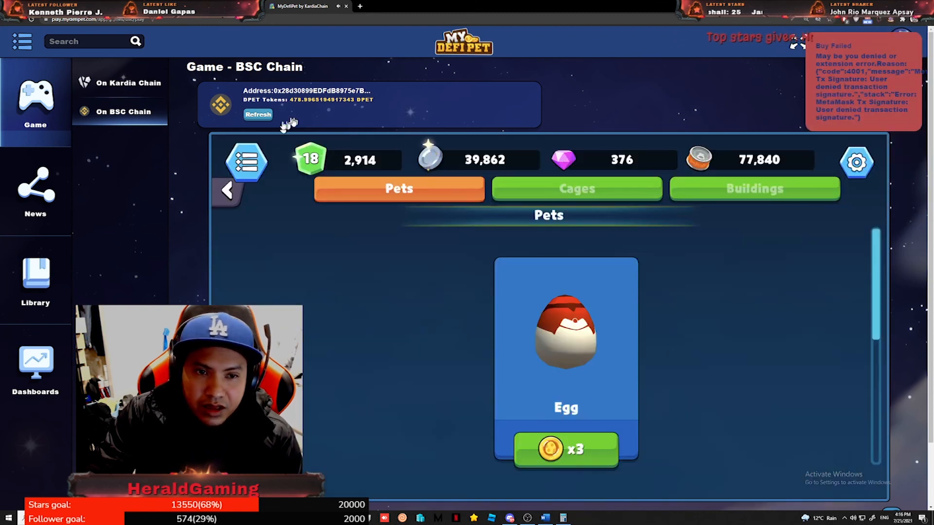